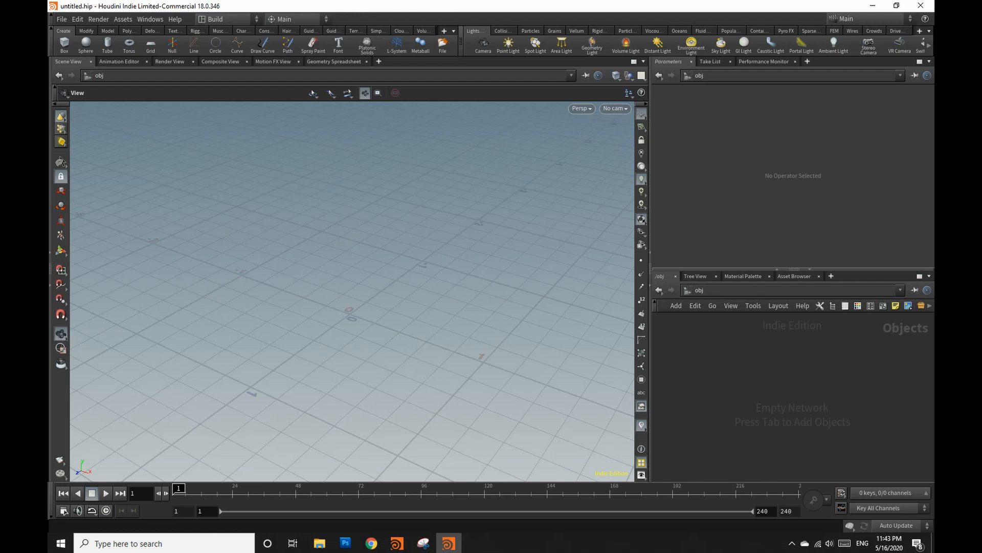
Create a Geometry object and add a Sphere node inside it
key(Tab)
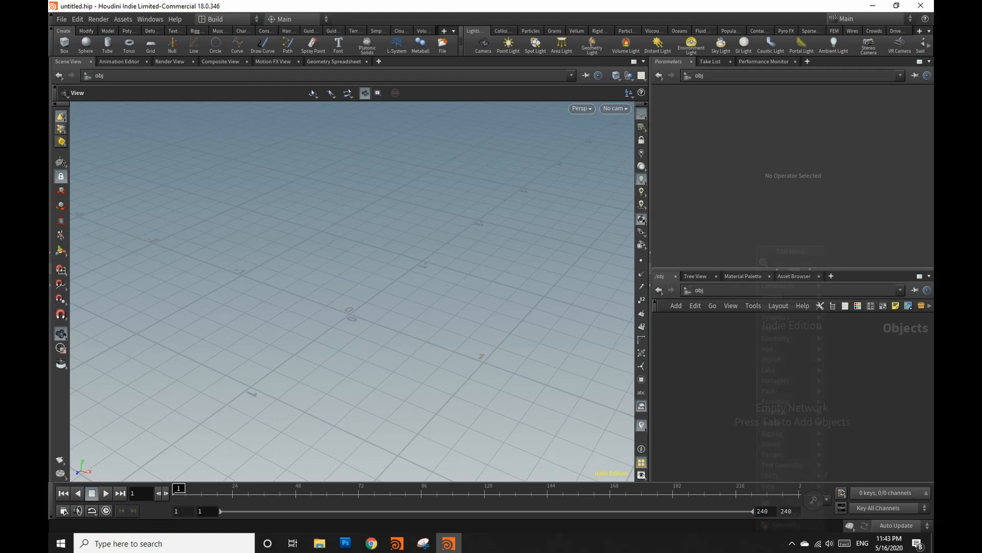
key(Tab)
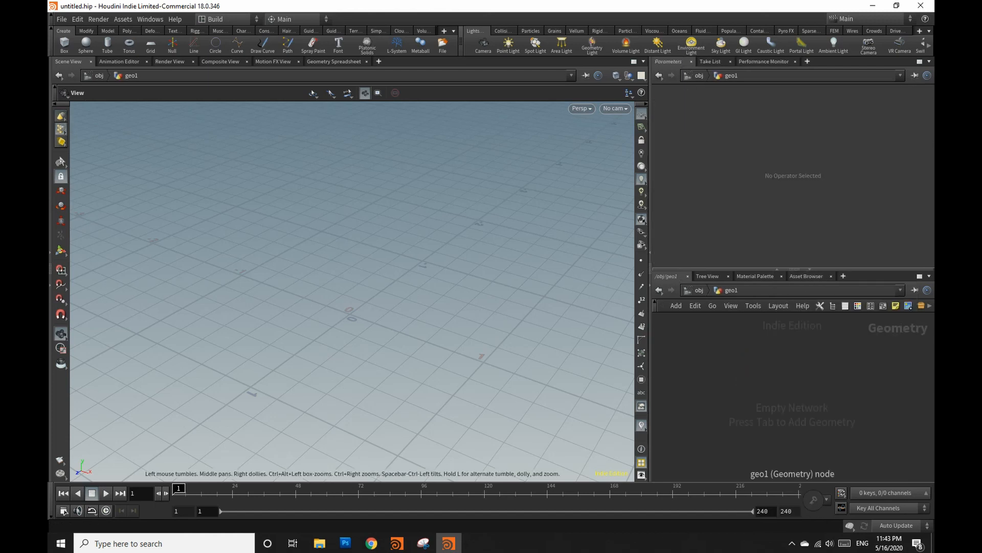
key(tab)
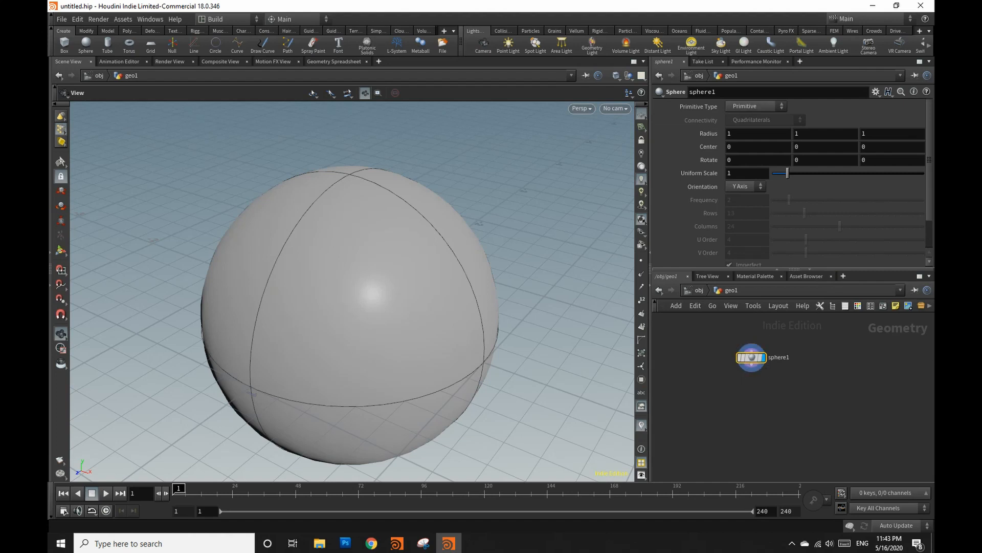
Make the sphere a Polygon Mesh with 56 rows and 112 columns
click(755, 106)
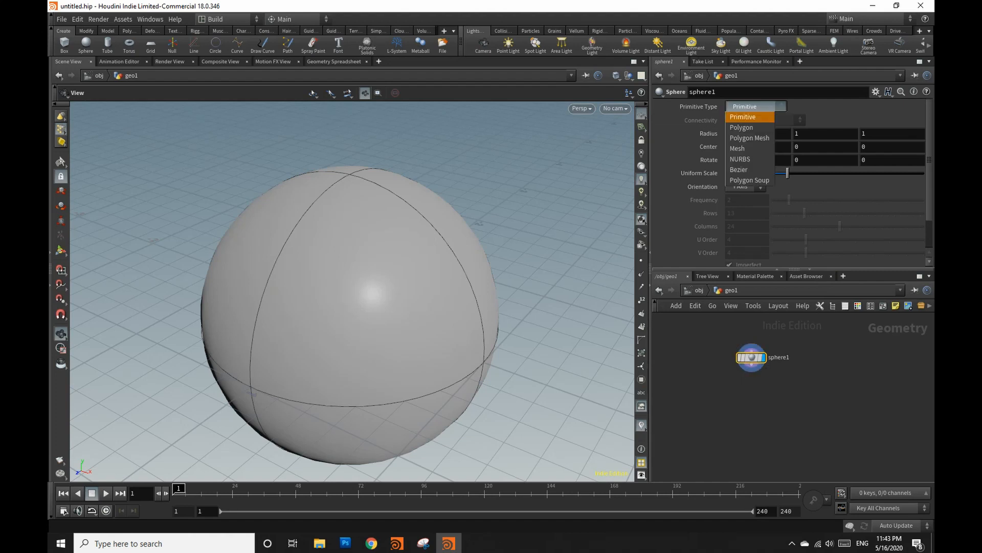
click(749, 137)
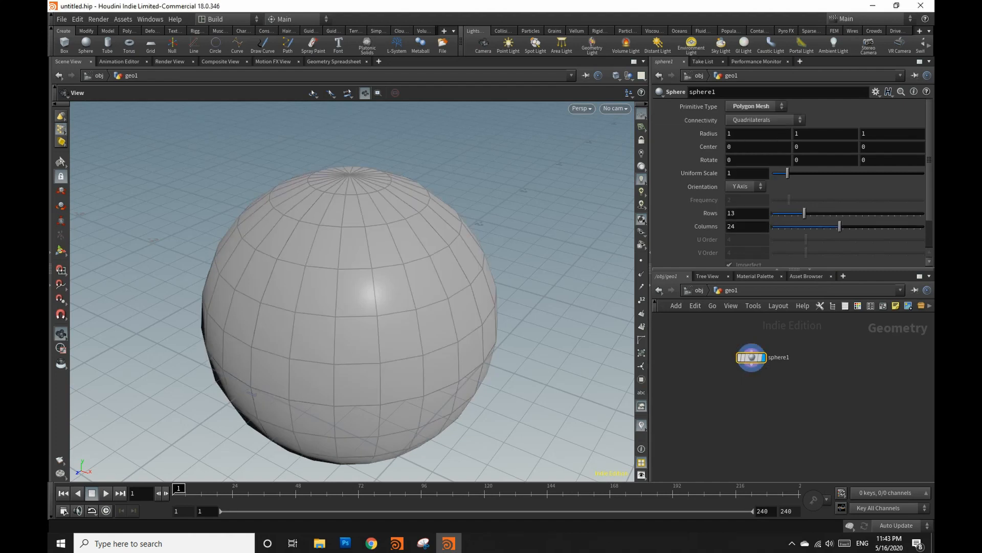
click(747, 213)
text(56)
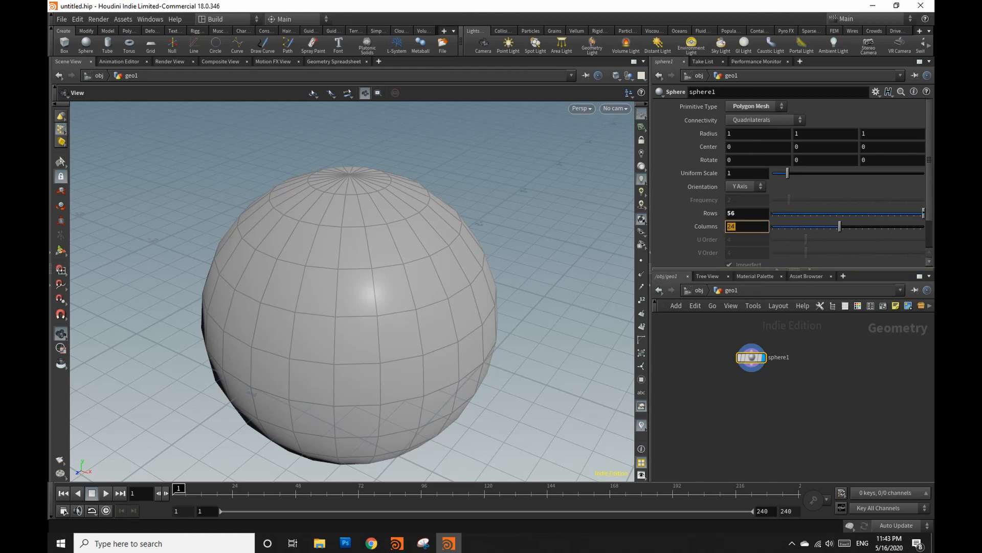
text(112)
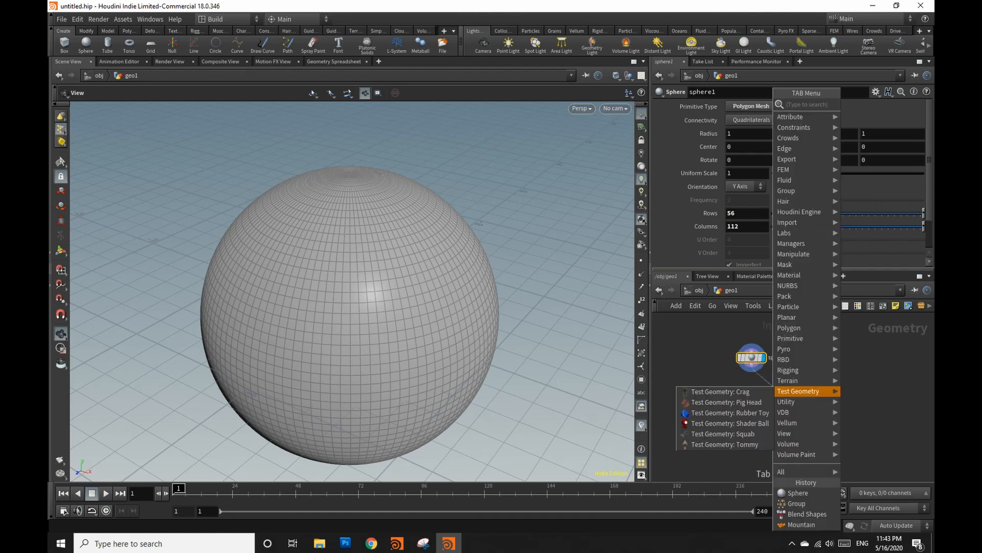
mouse_move(720, 391)
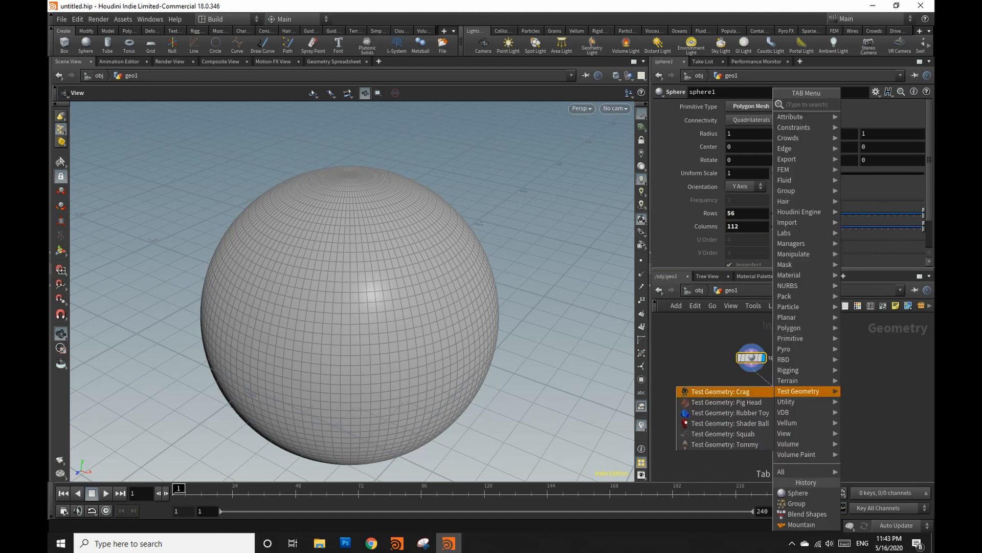
Add a Mountain noise node and blend the sphere toward it, testing the blend1 weight up to 1
text(m)
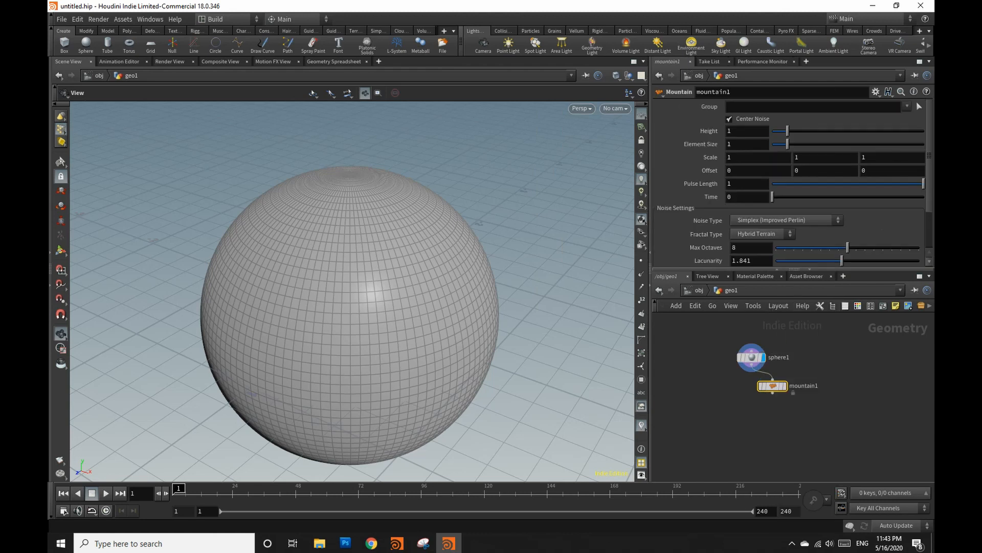
click(773, 386)
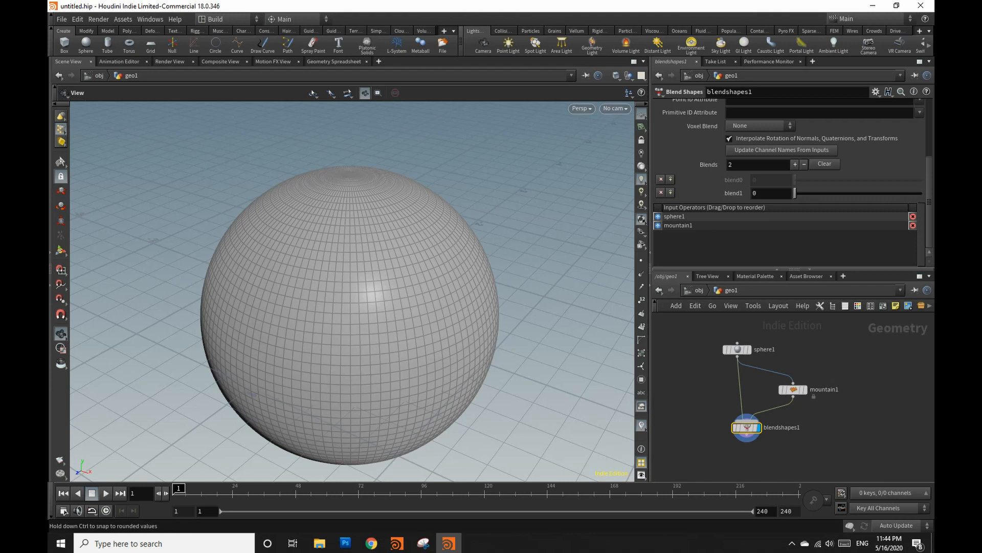
drag(796, 194, 921, 194)
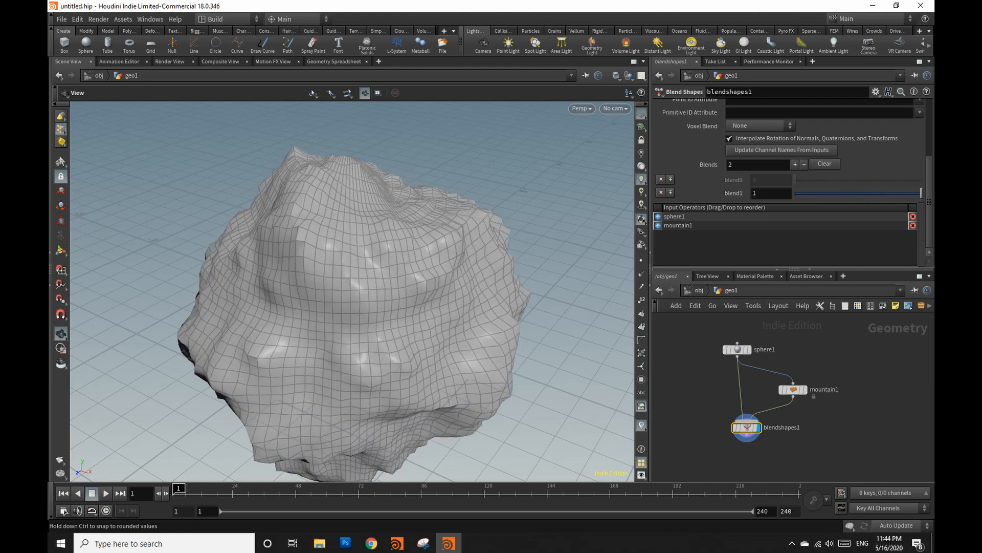
drag(916, 193, 796, 193)
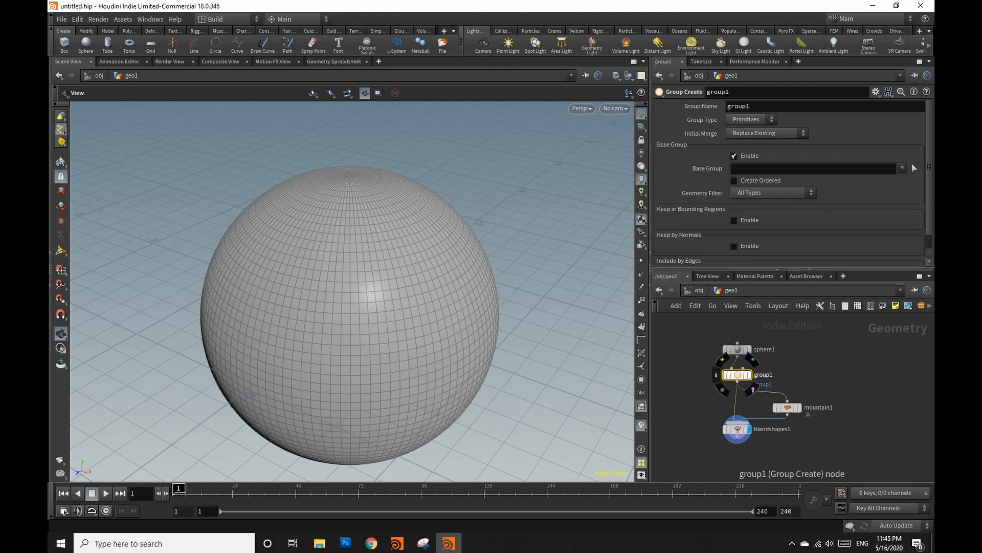
Rename the group node groupBlendPoints and make blendPoints a Points group feeding the blend
double_click(763, 374)
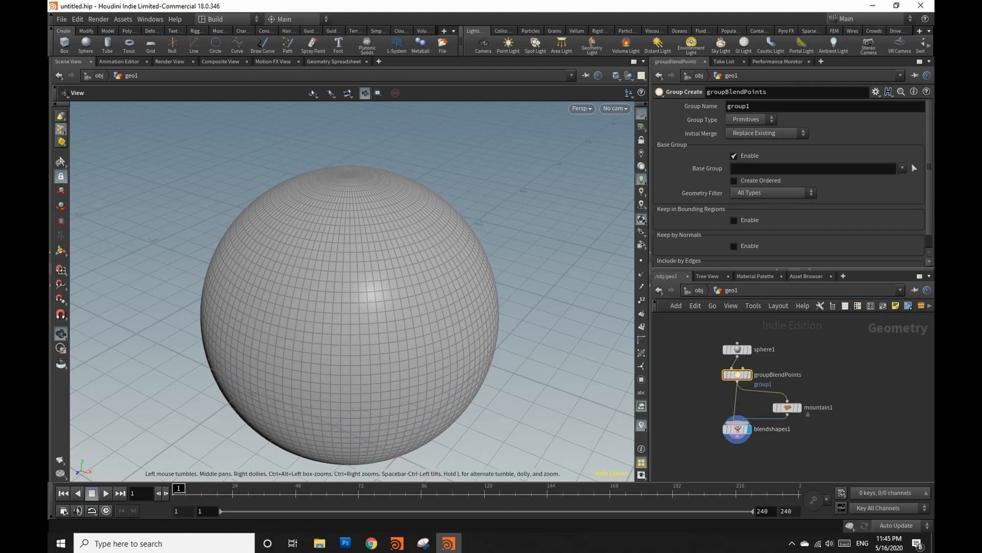
text(blendPoints)
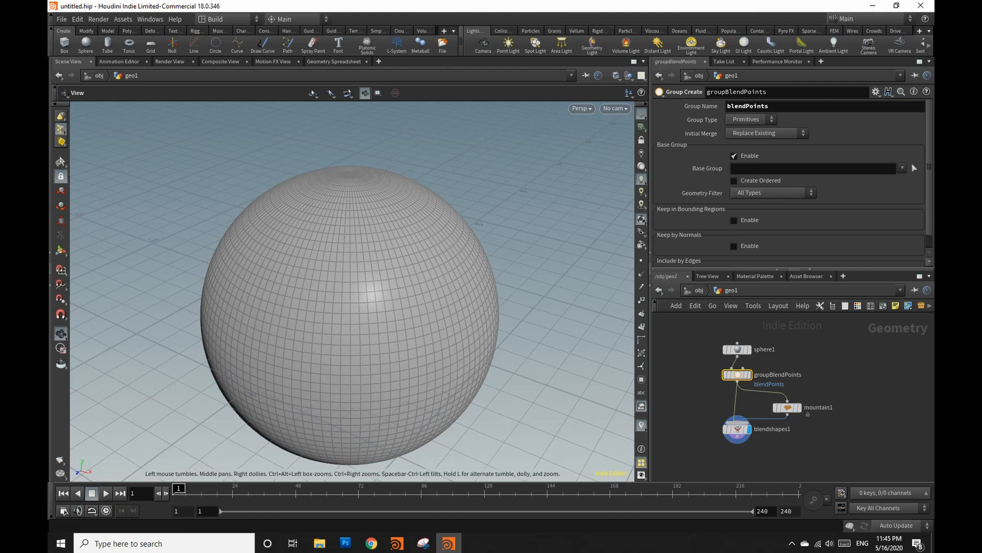
click(752, 118)
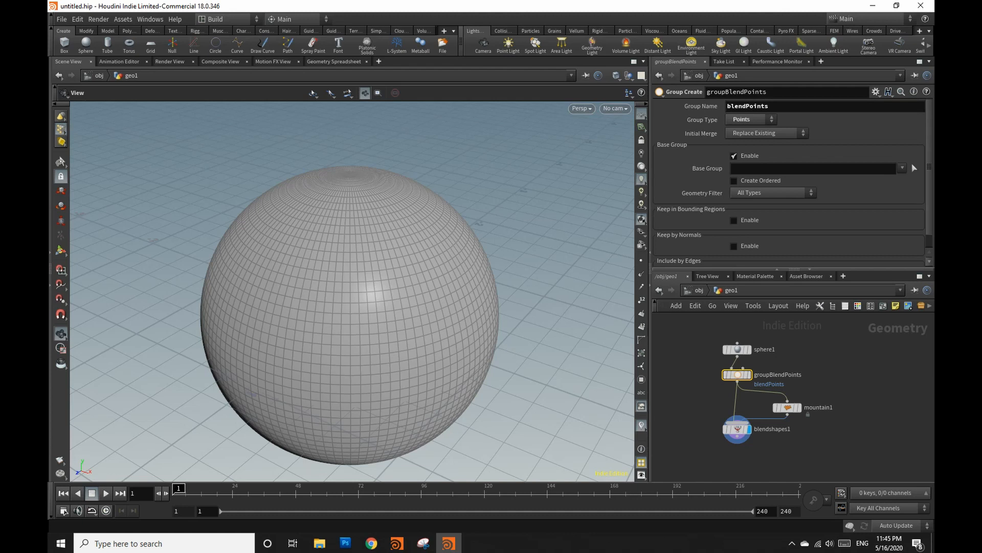
click(737, 428)
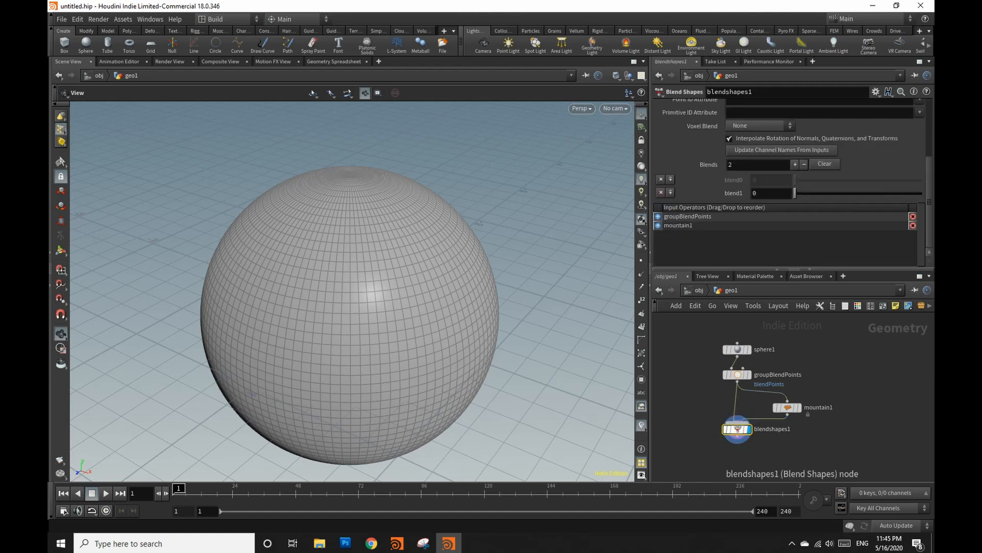
Start picking bands of sphere points in the viewport for the blendPoints group
click(736, 374)
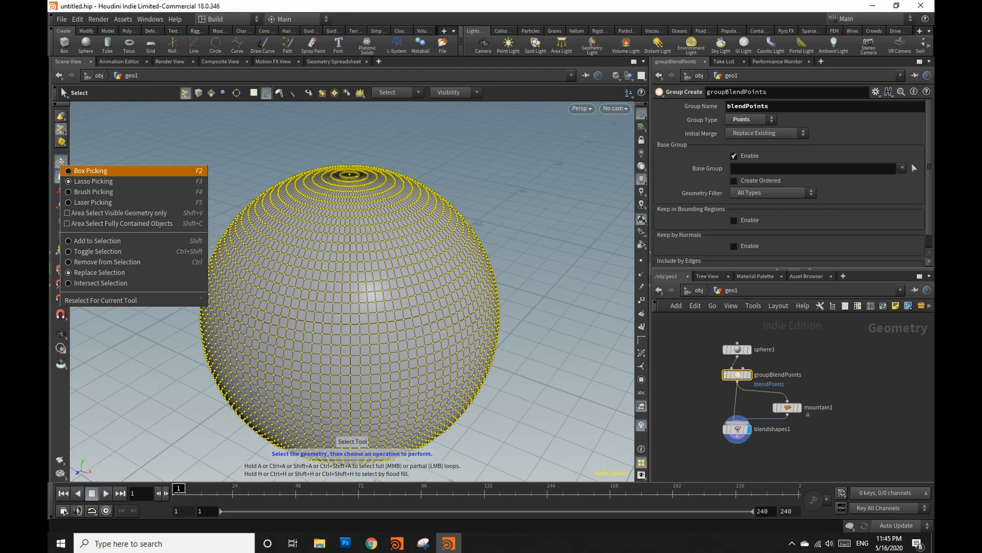
mouse_move(93, 181)
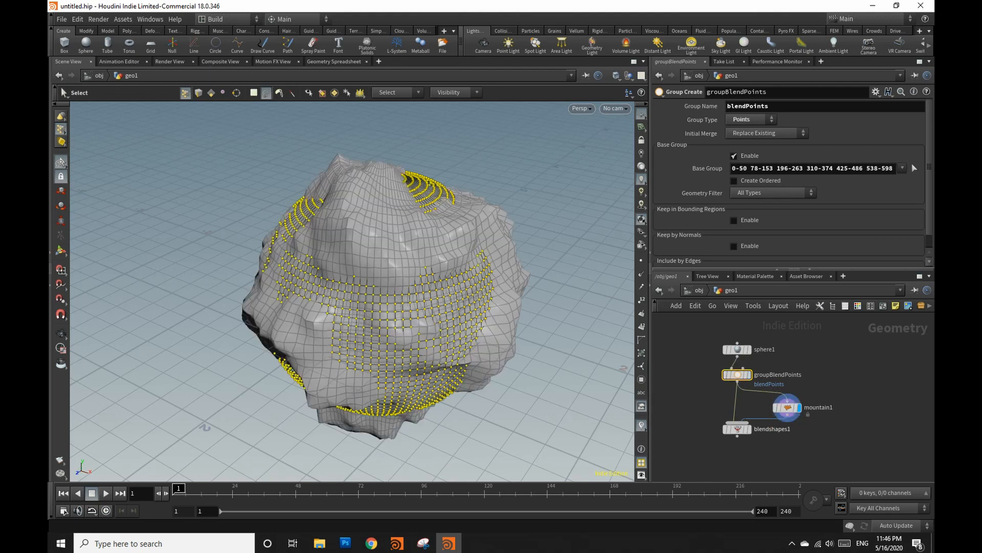
Restrict blendshapes1 to group blendPoints and set its blend1 weight around 0.8–1
click(737, 428)
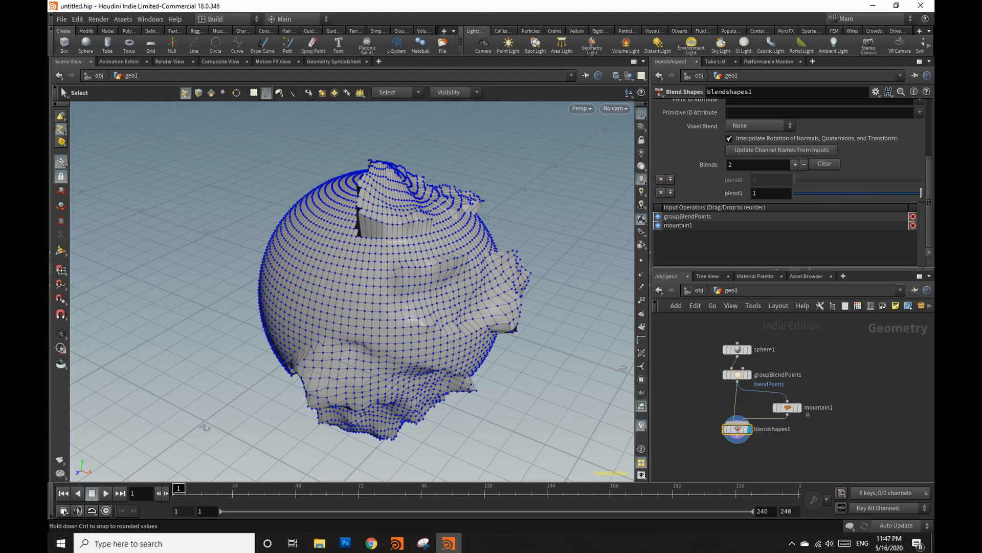
drag(918, 193, 912, 193)
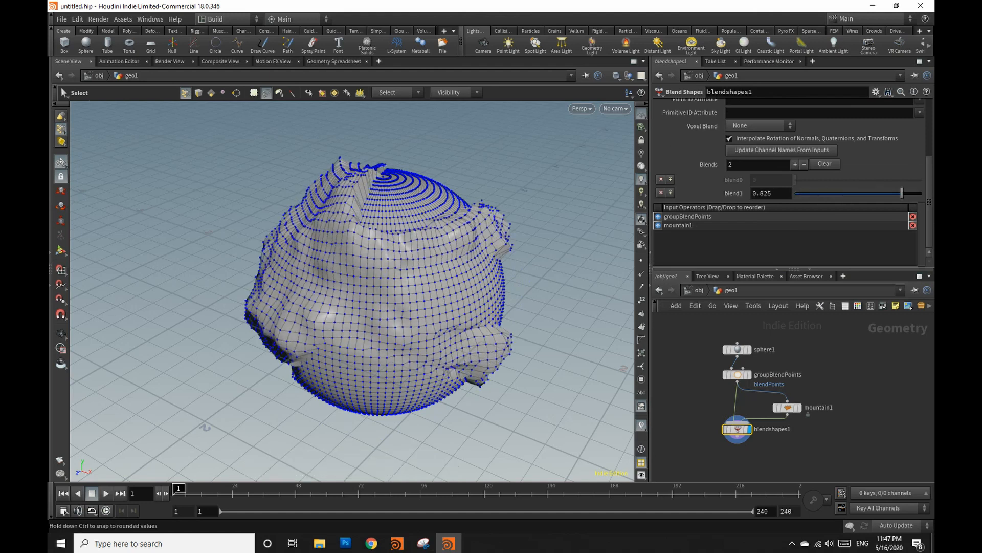
drag(901, 194, 918, 194)
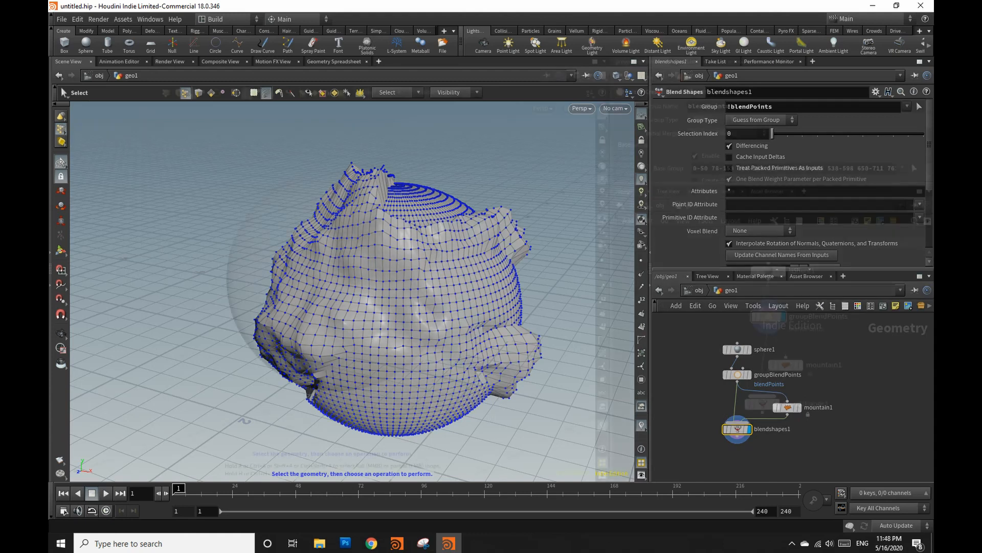
Add a Point VOP fed by the grouped sphere and dive inside it
click(784, 288)
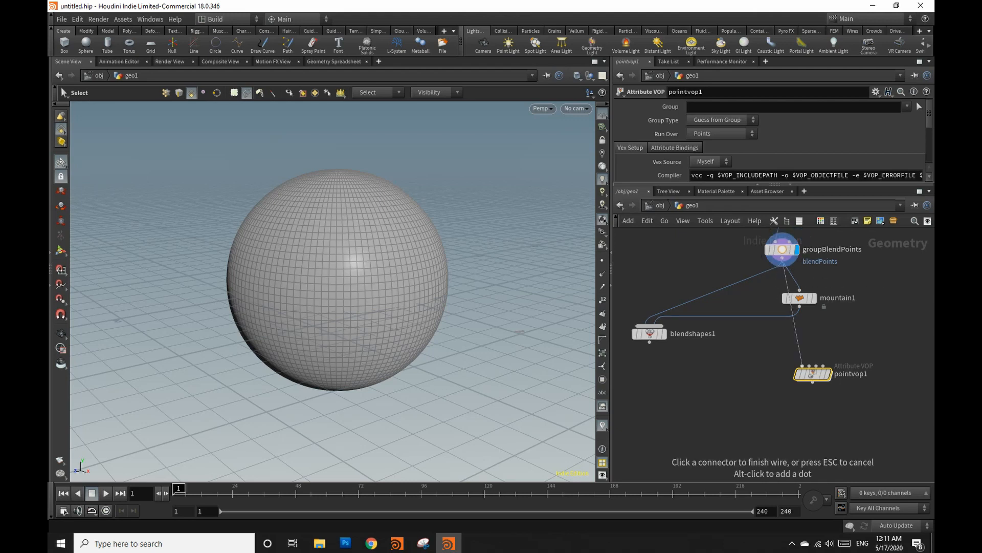
drag(813, 374, 766, 386)
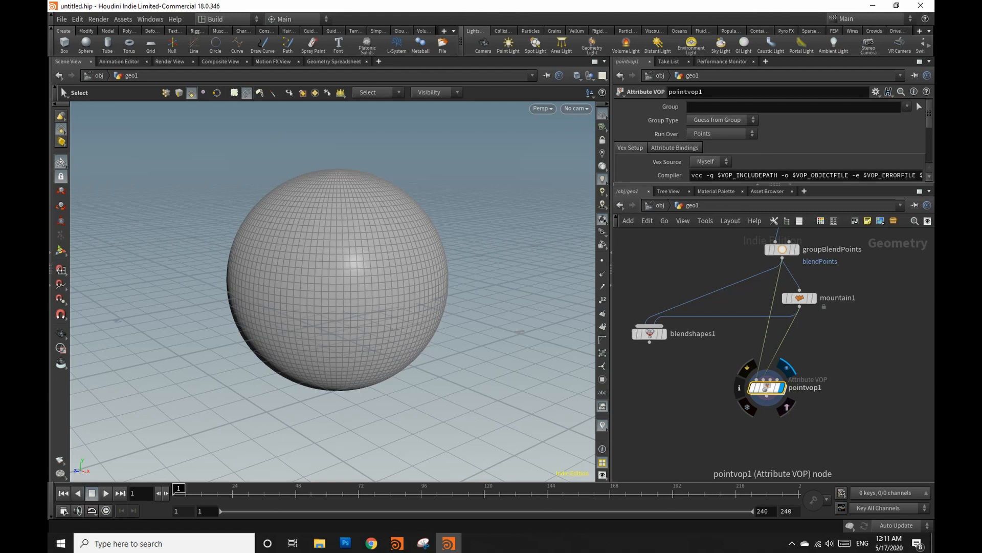
double_click(766, 387)
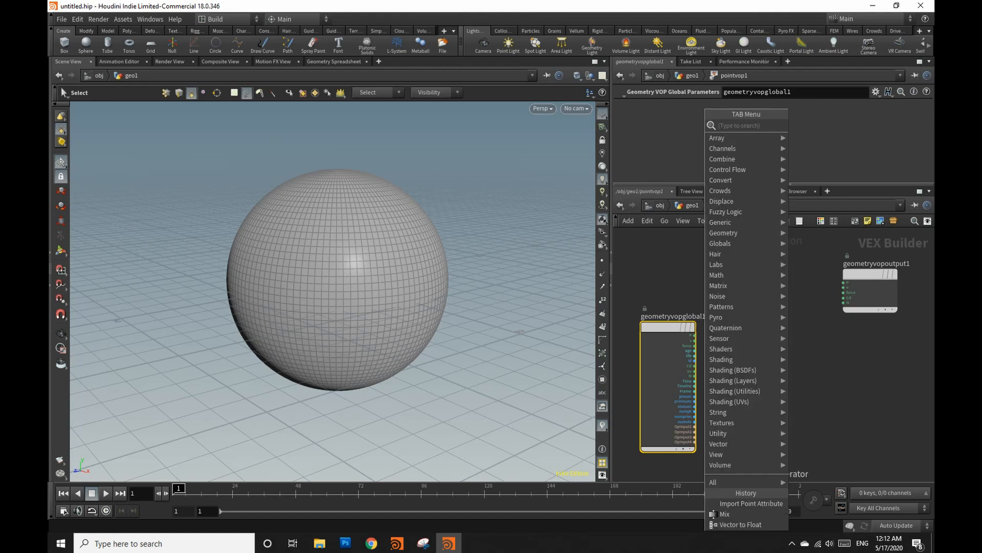
Add a Vector to Float wired from the globals' P and start a Mix from its output
text(vect)
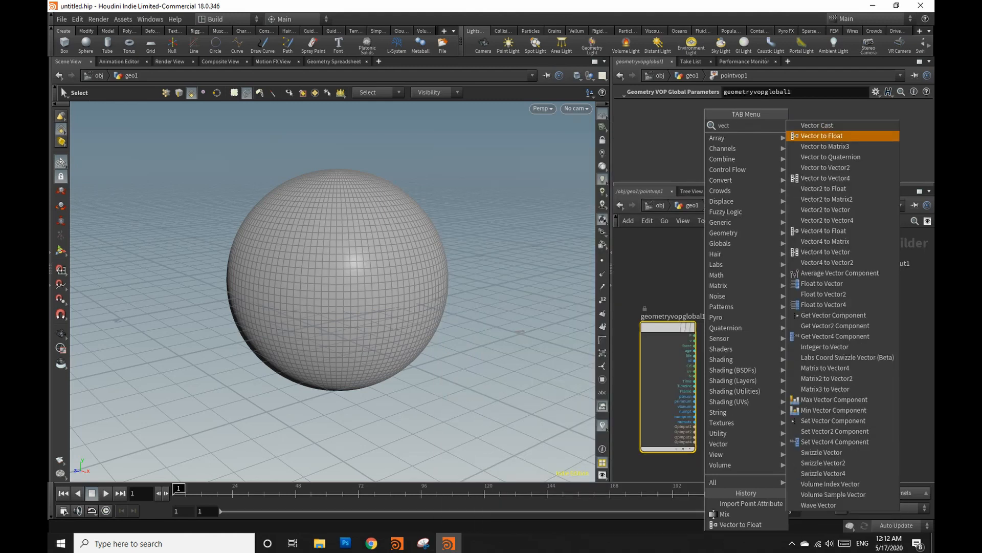
click(821, 135)
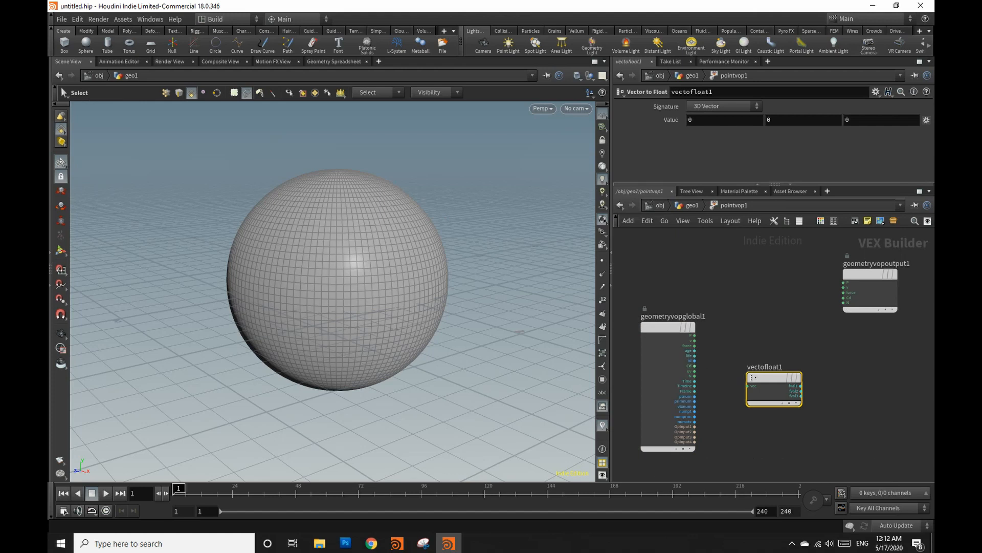
drag(693, 366, 748, 381)
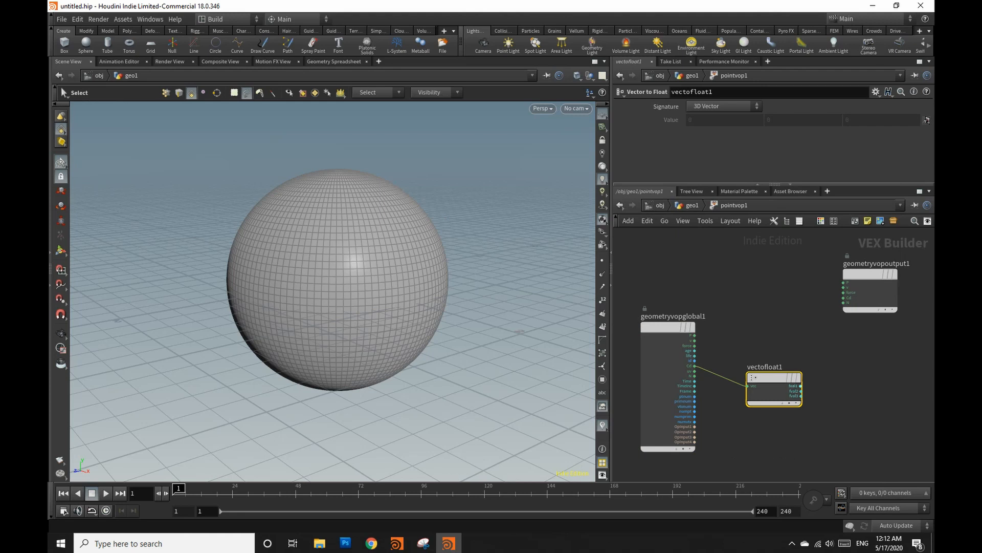
click(802, 386)
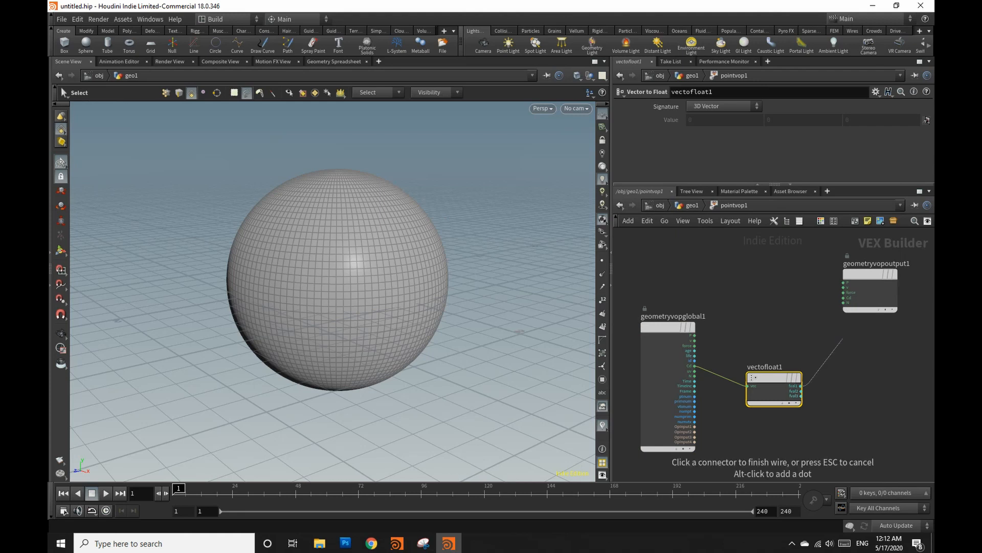
key(tab)
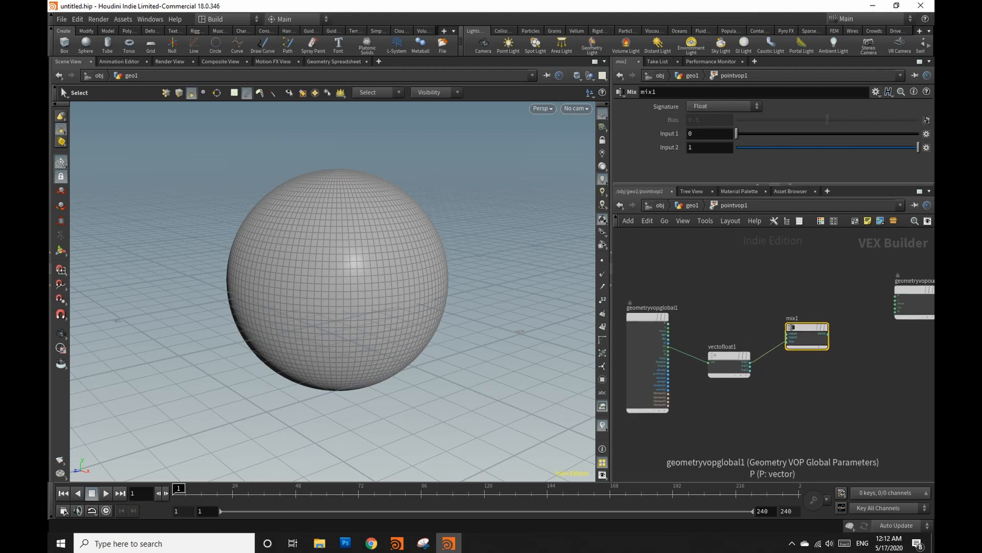
mouse_move(689, 331)
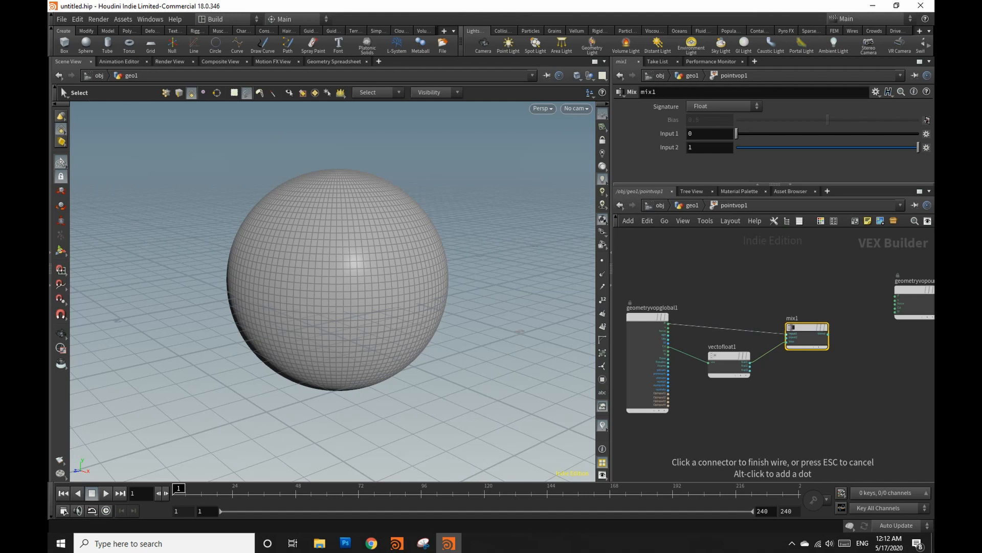
mouse_move(787, 341)
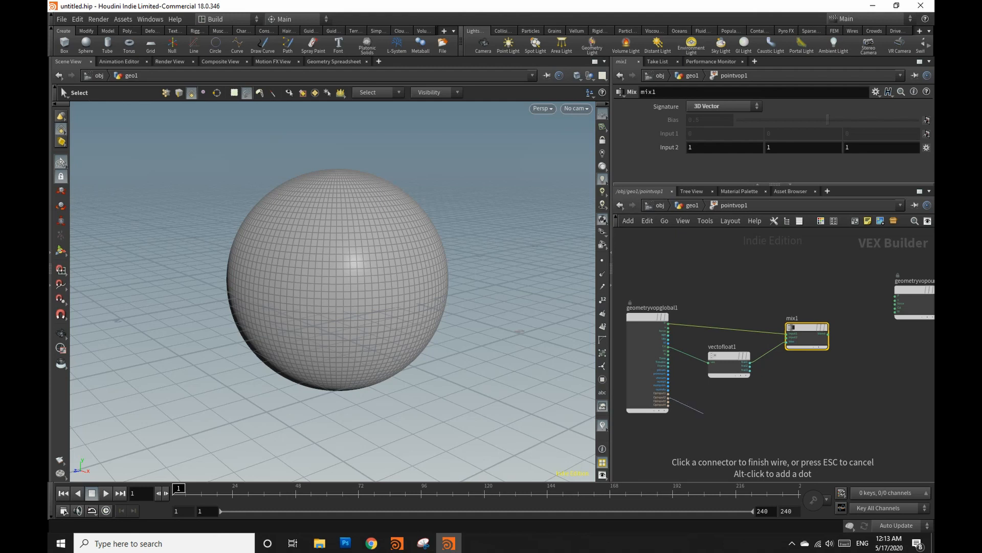
Add an Import Point Attribute node to drive the Mix in the point VOP
key(tab)
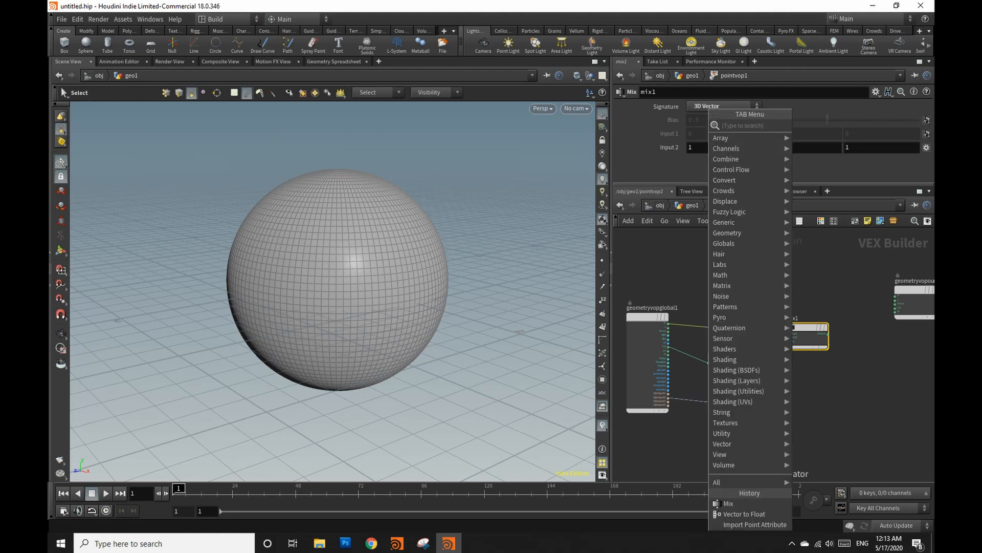
text(imp)
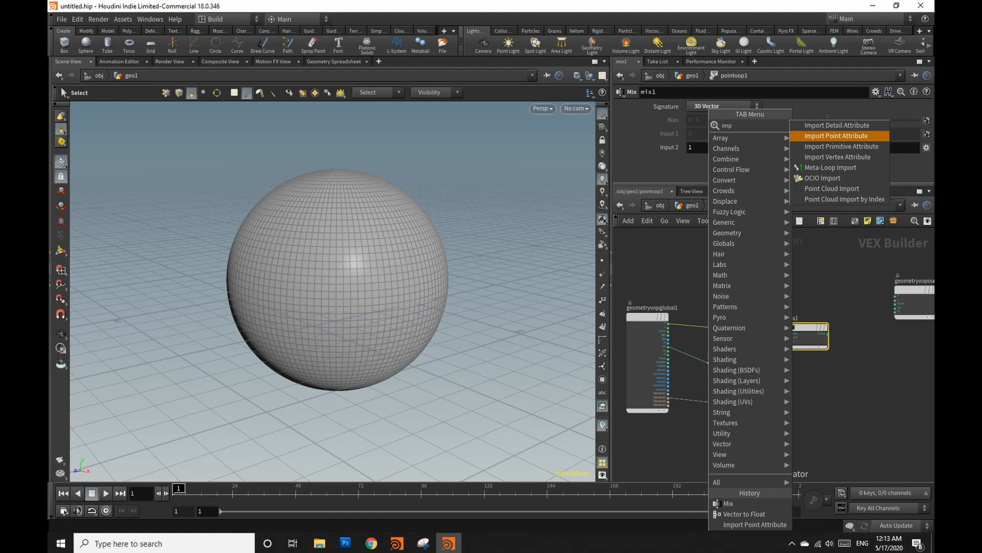
click(836, 135)
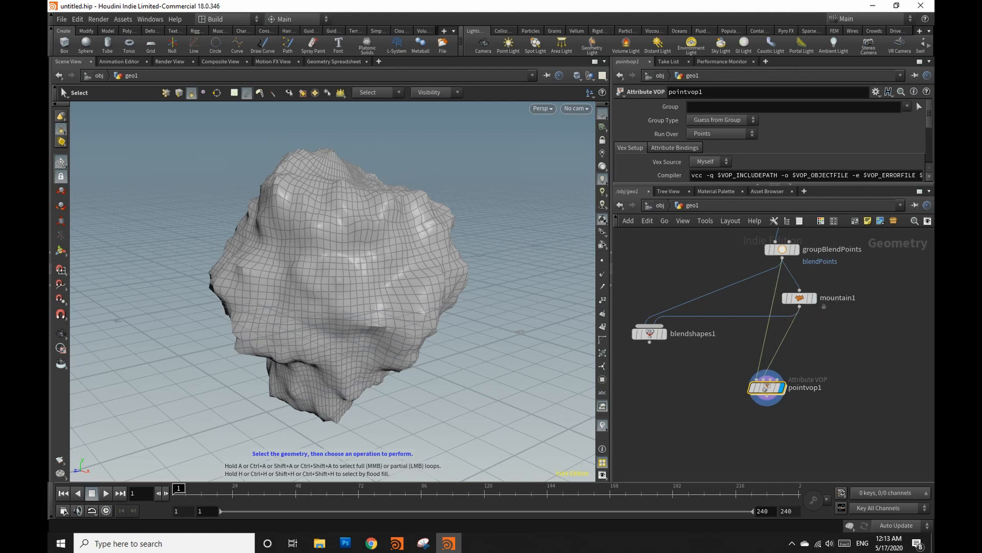
Insert Color SOPs painting all points black and blendPoints white, then display pointvop1
drag(767, 387, 770, 417)
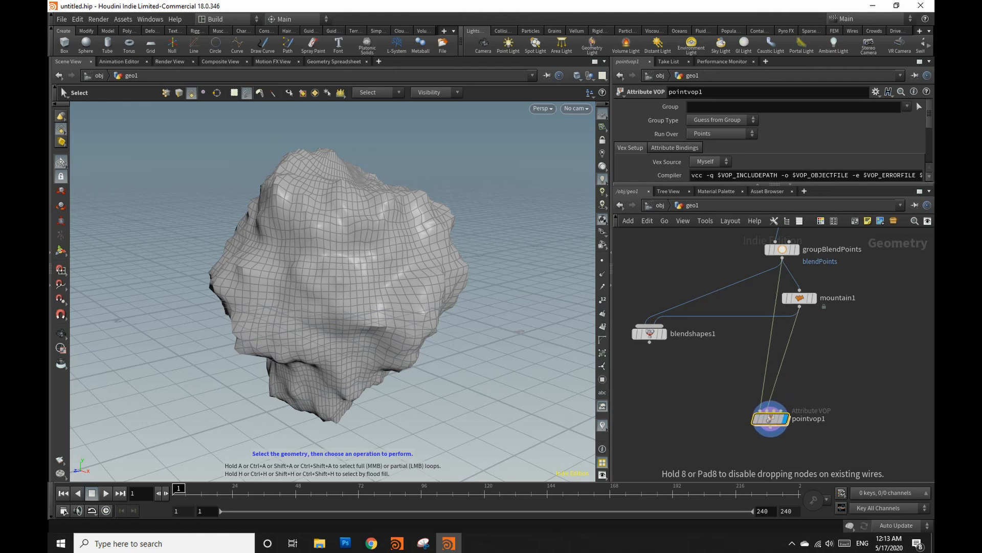
key(tab)
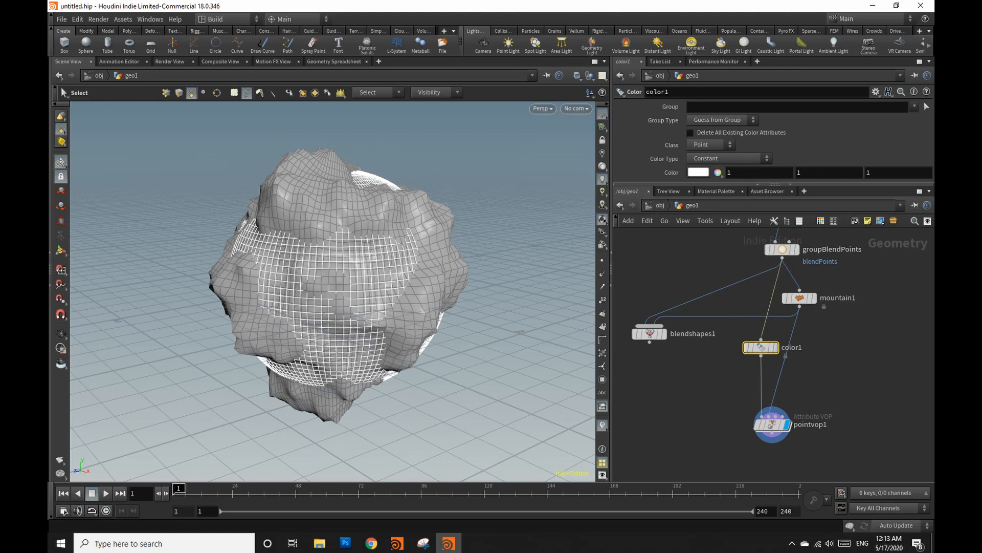
click(779, 346)
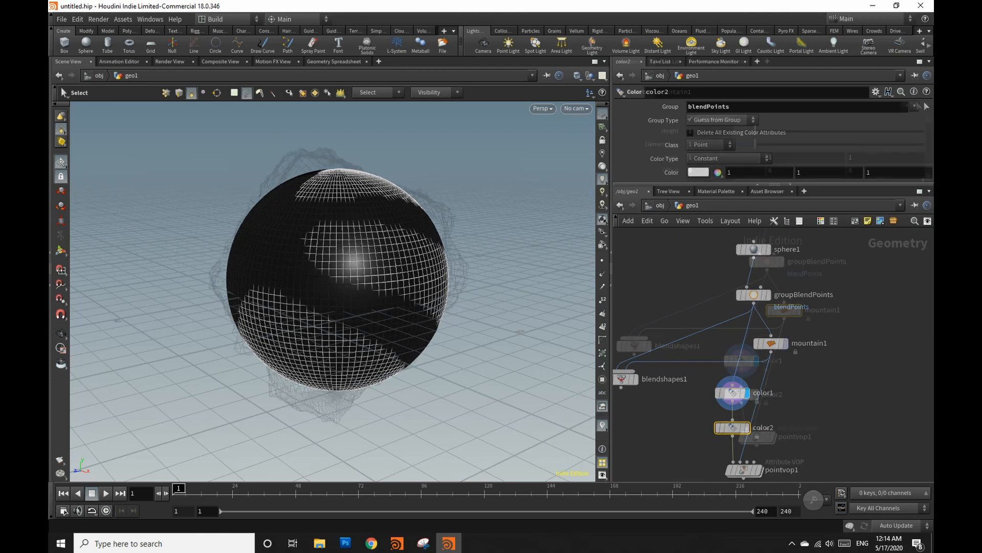
click(783, 309)
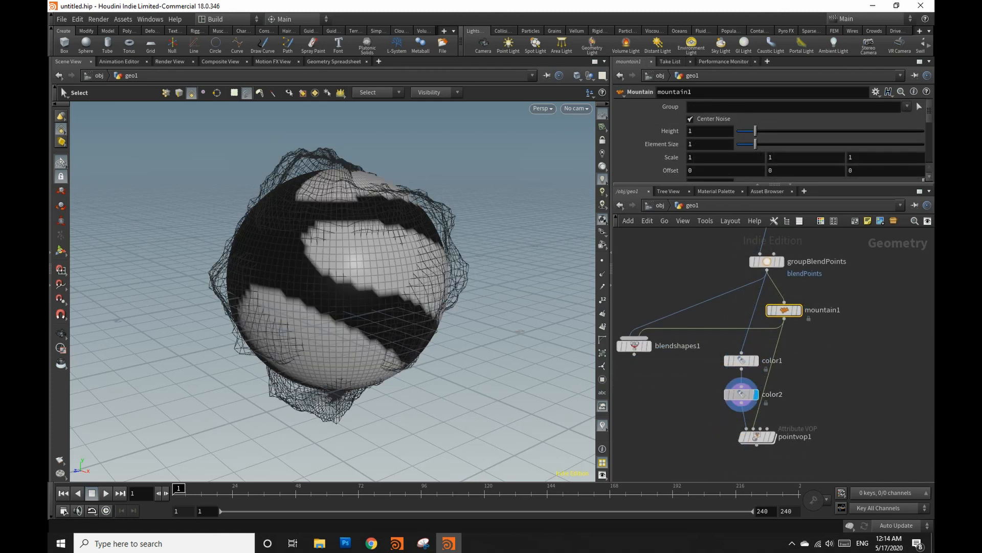
click(741, 394)
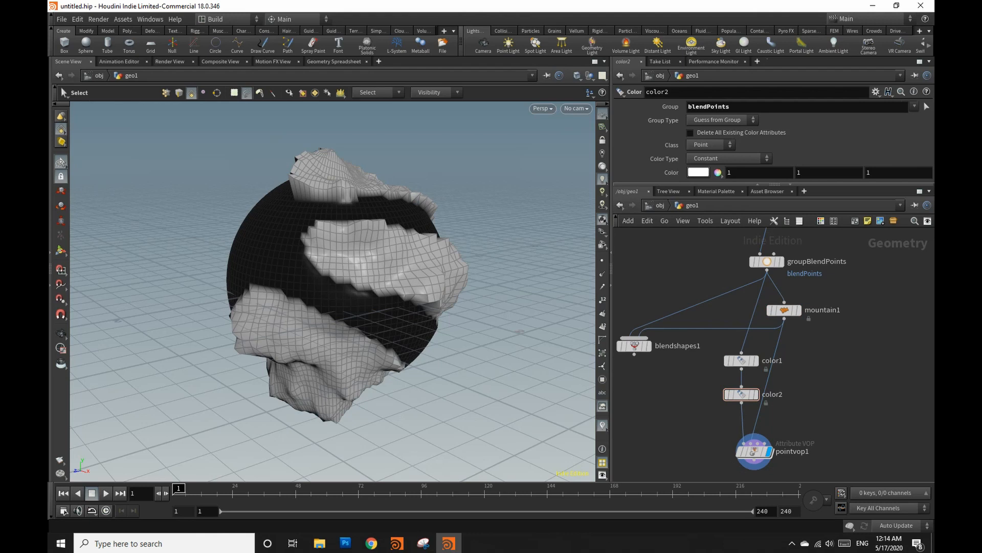
mouse_move(742, 368)
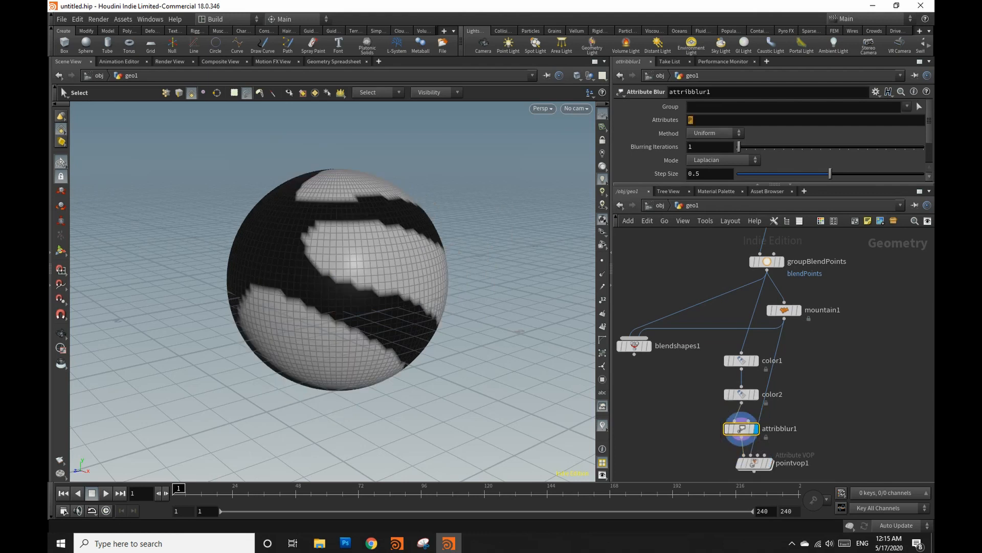
Set the Attribute Blur to the Cd colour attribute and try heavy iteration counts
click(796, 119)
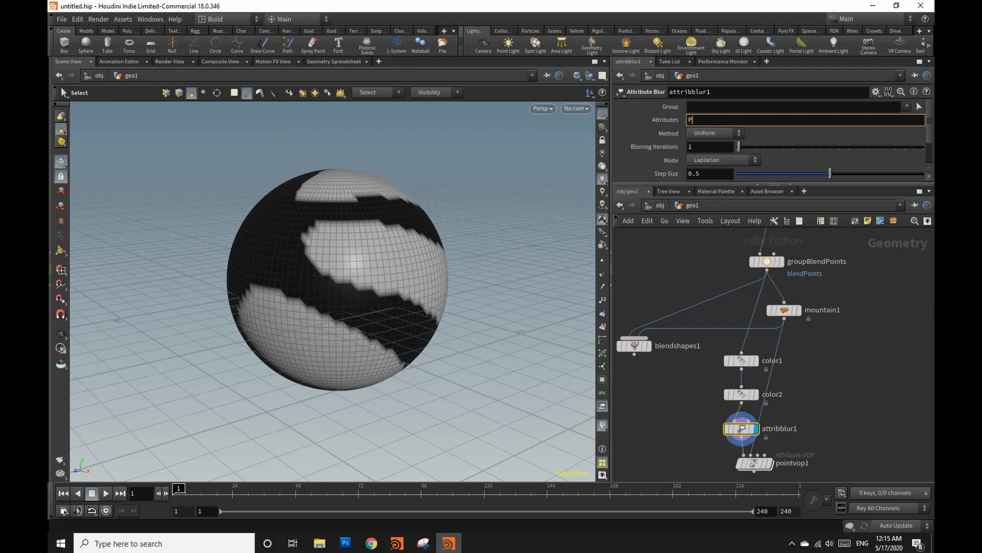
drag(738, 146, 782, 147)
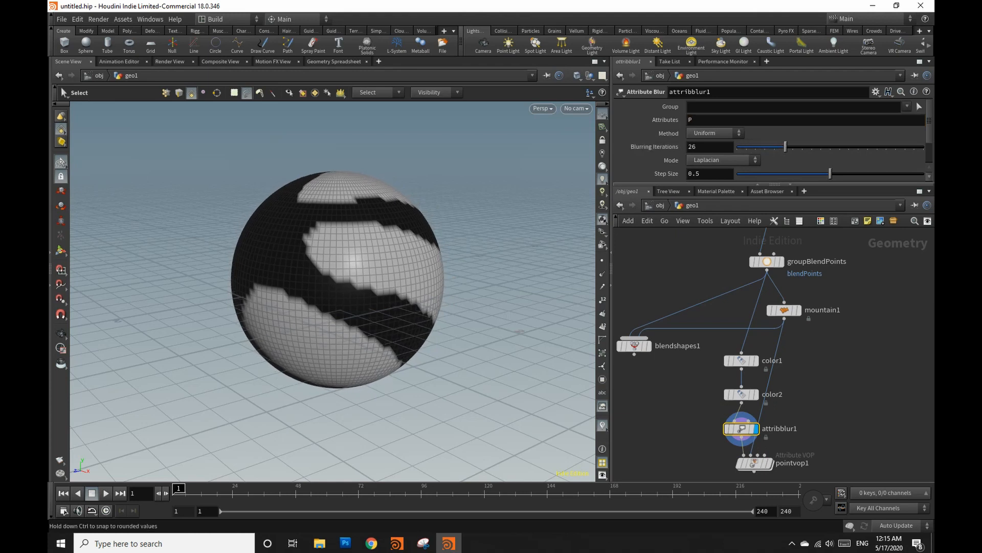
drag(781, 146, 921, 146)
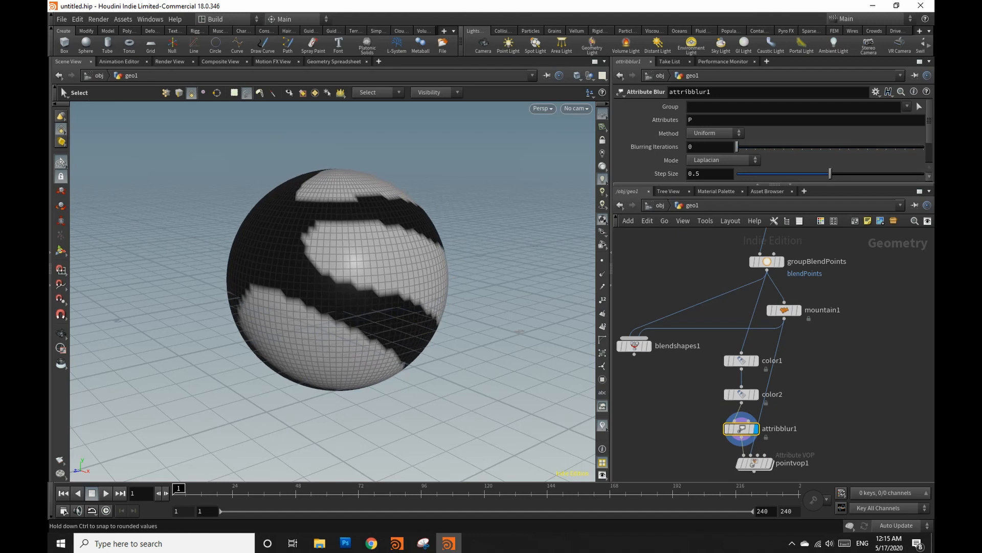
drag(736, 146, 870, 146)
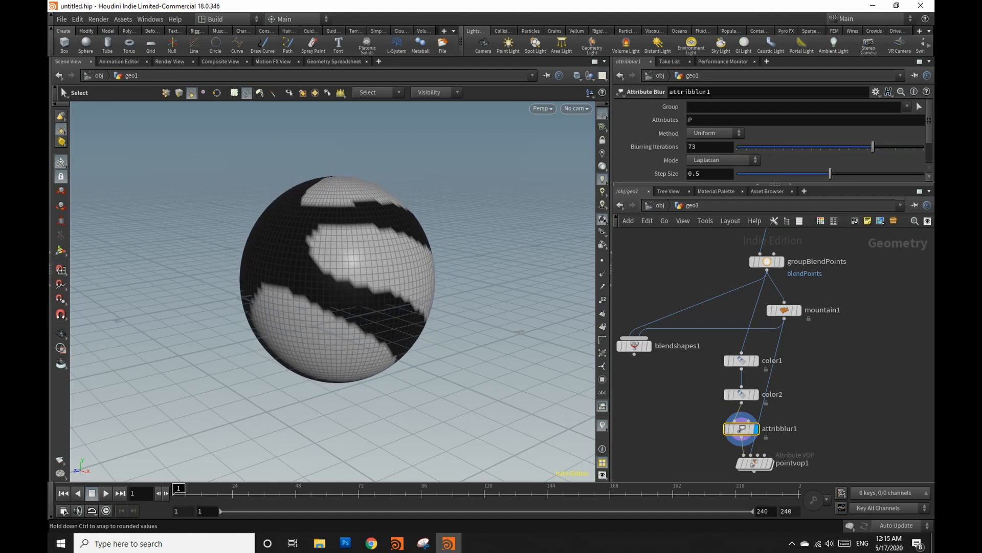
drag(870, 146, 736, 146)
text(Cd)
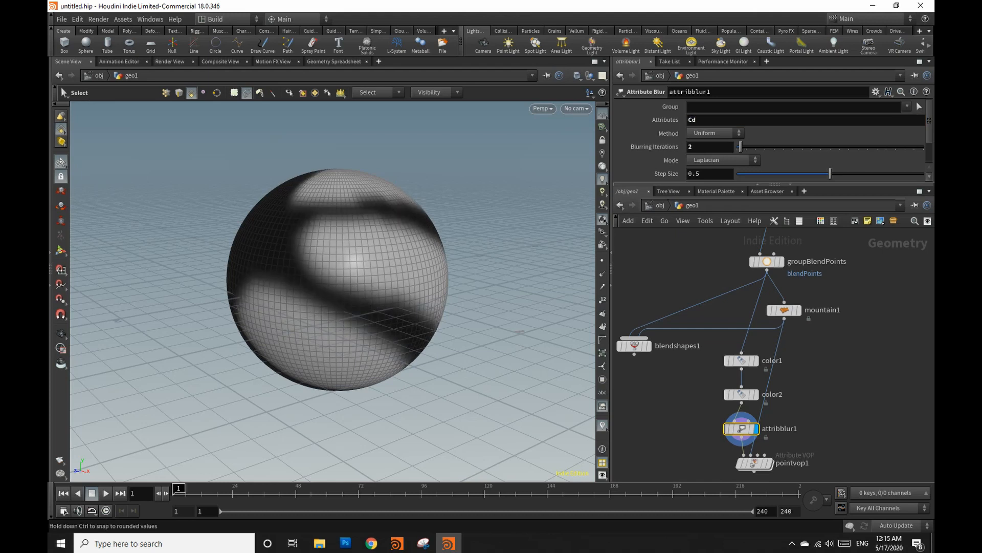
Settle the colour blur iterations while viewing the blended point VOP result
click(738, 146)
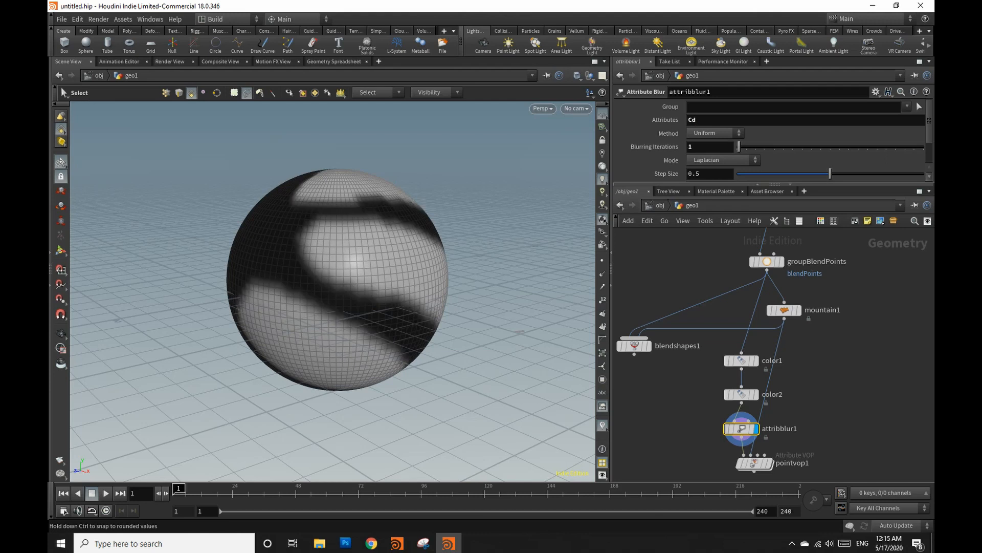
click(739, 146)
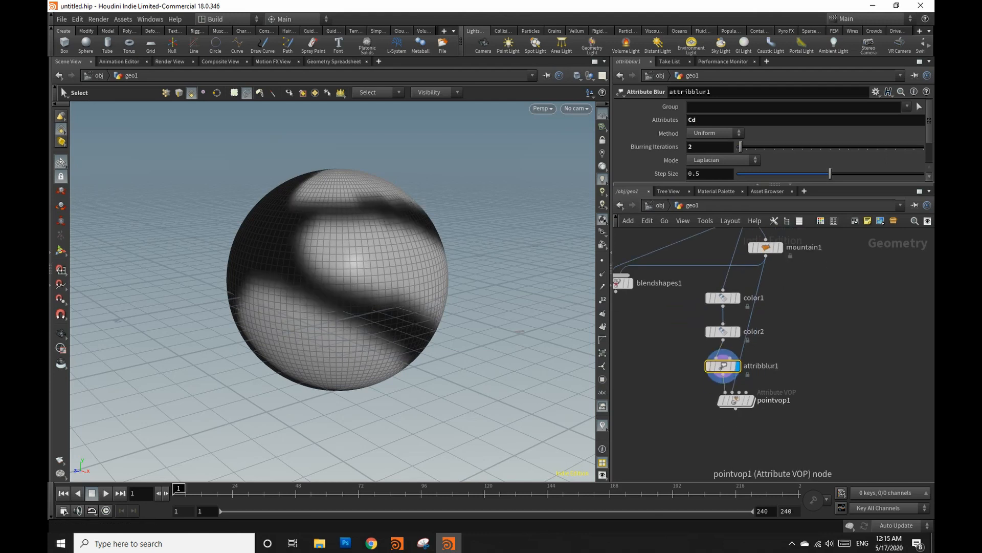
click(729, 402)
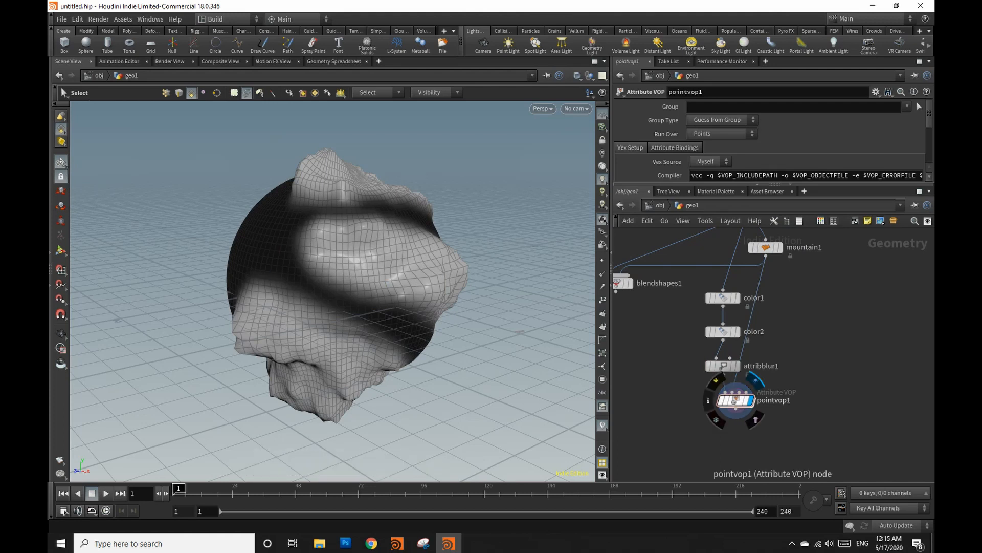
mouse_move(750, 387)
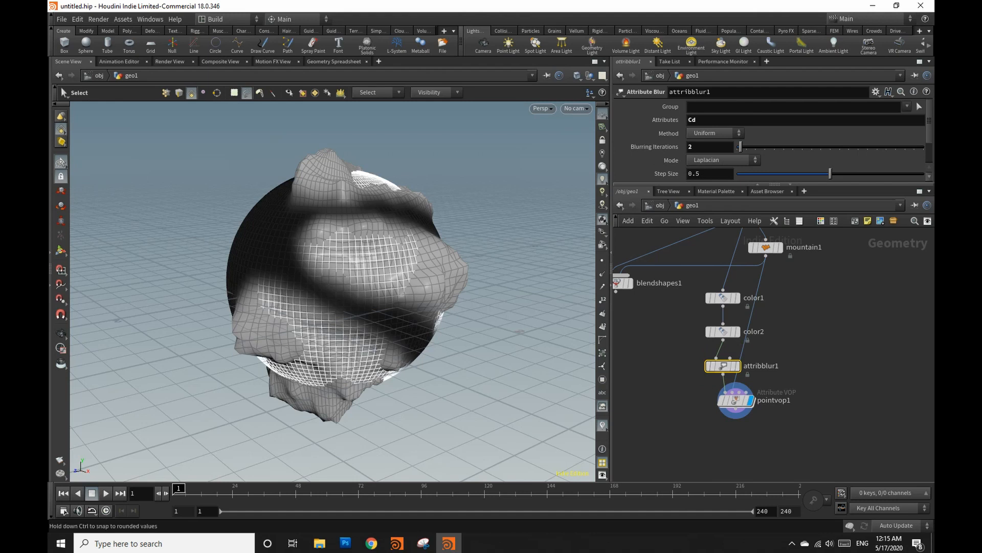
drag(738, 146, 760, 146)
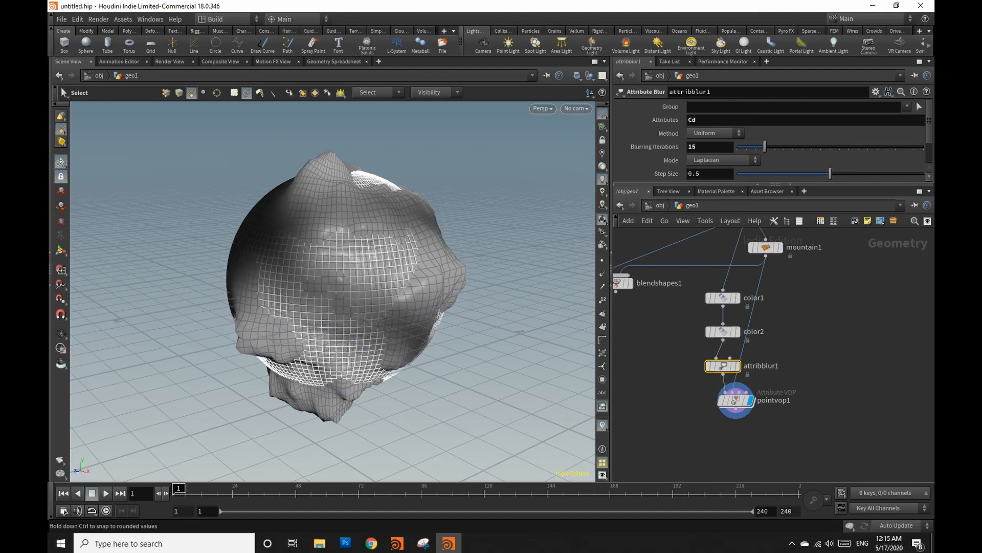
drag(759, 146, 744, 147)
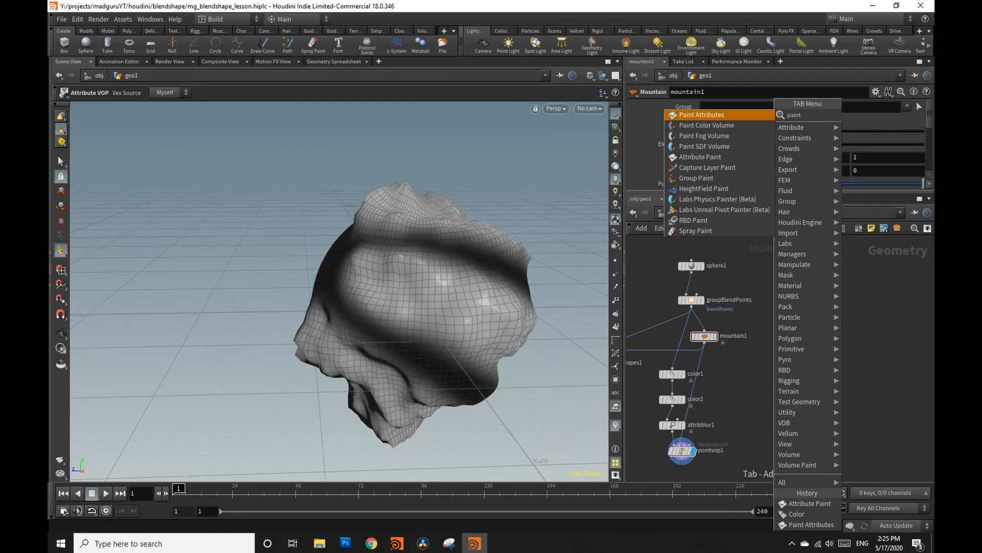
mouse_move(706, 125)
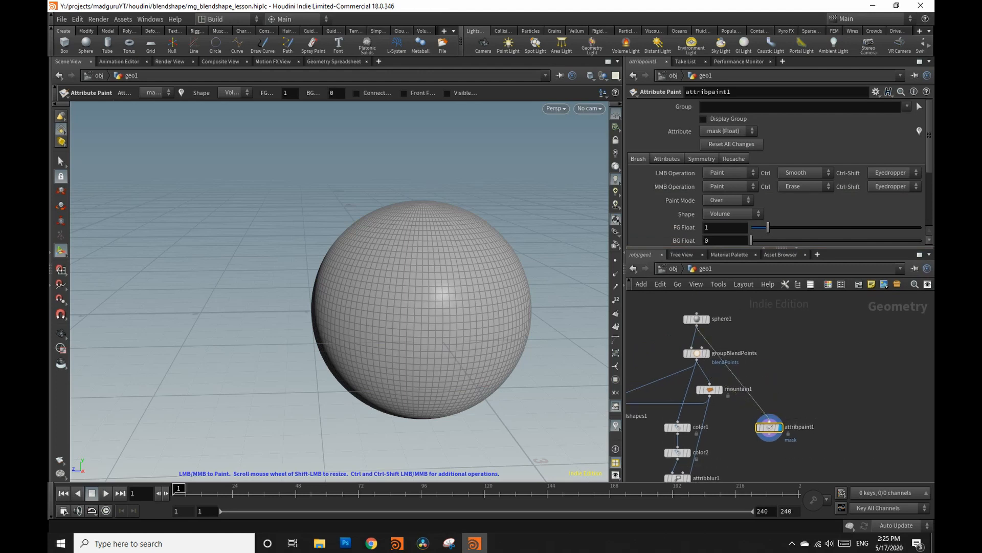
Place the Attribute Paint node beside the chain and choose its painted attribute
drag(767, 427, 801, 389)
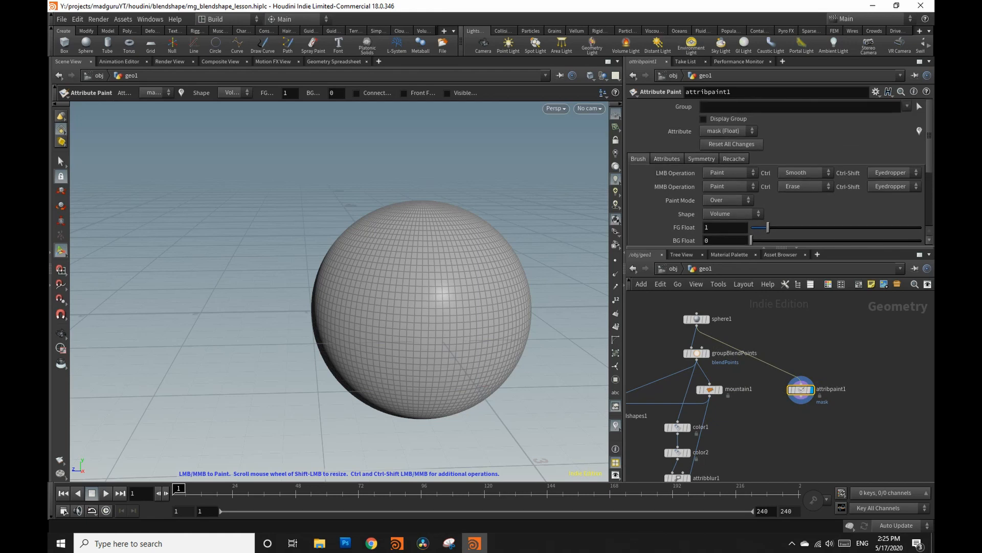
click(753, 131)
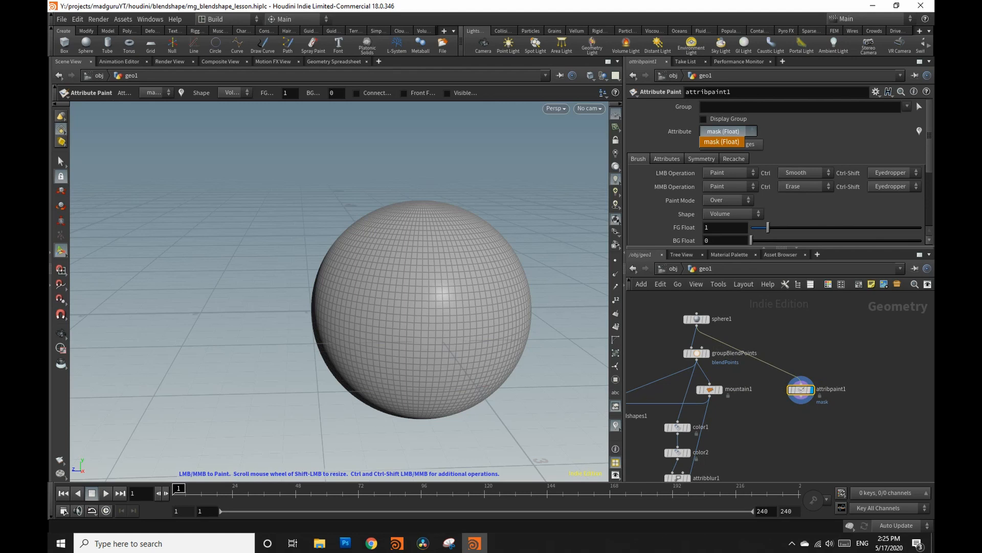
click(722, 141)
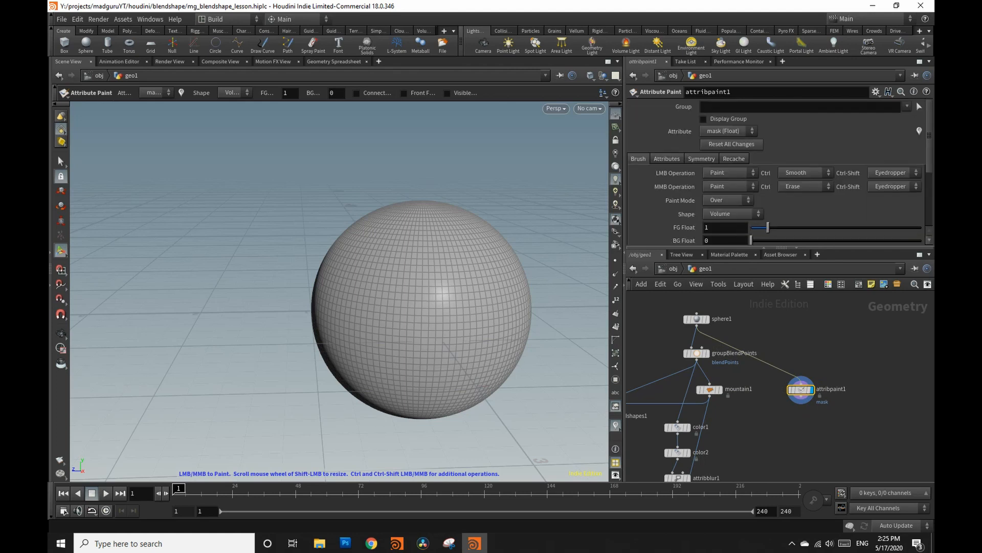
Rename the paint attribute to Cd with Attribute Type set to Color
click(666, 159)
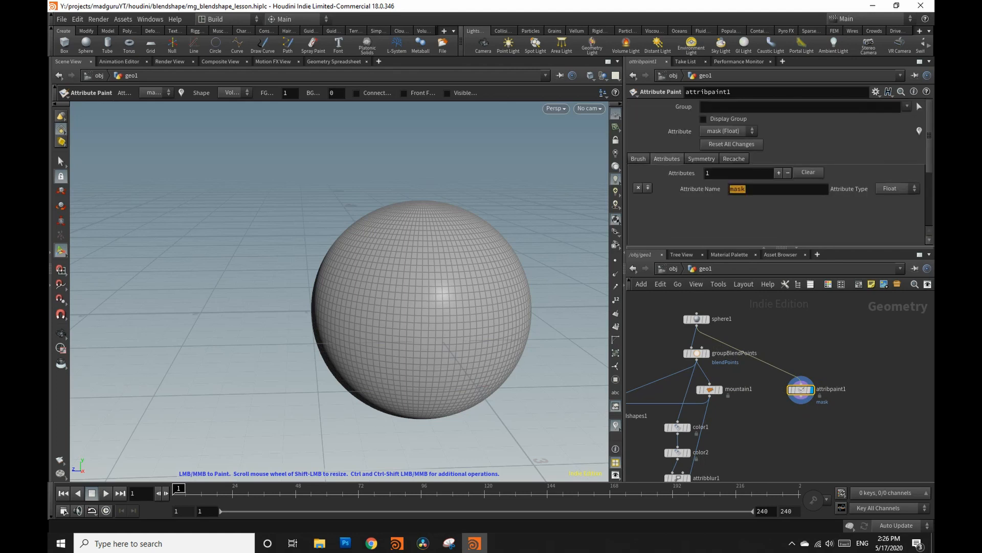
text(Cd)
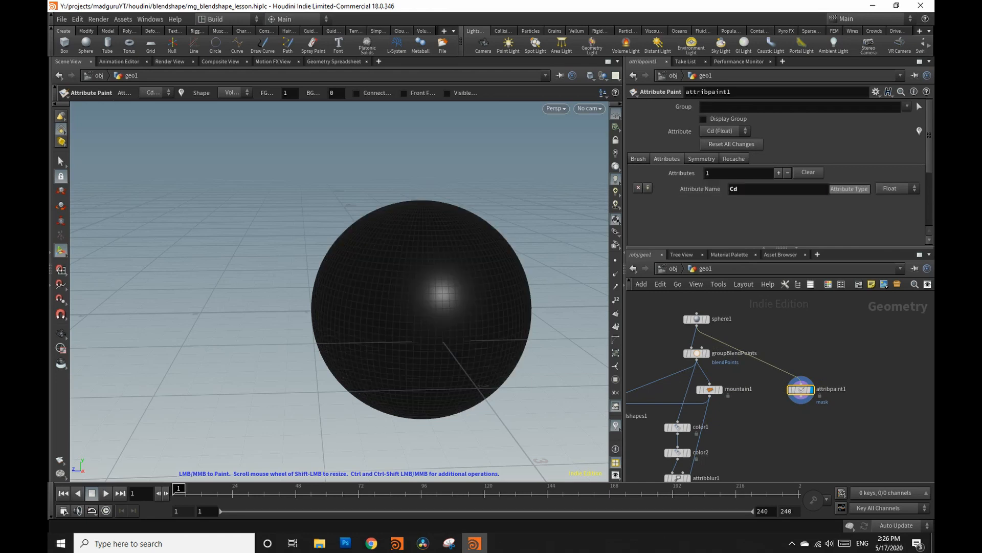
click(896, 188)
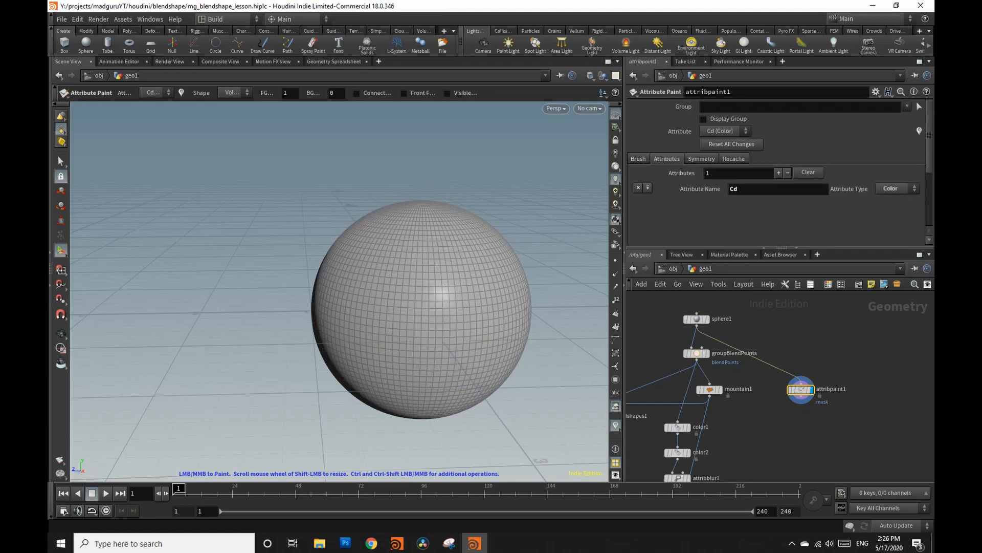
Add a Color node between groupblendpoints and attribpaint1 and set its swatch to black
key(tab)
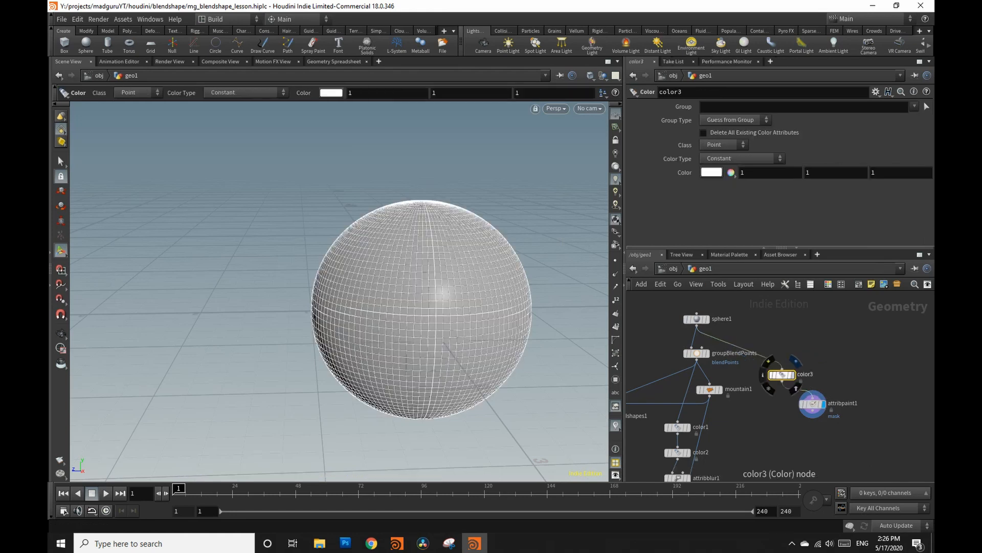
click(711, 172)
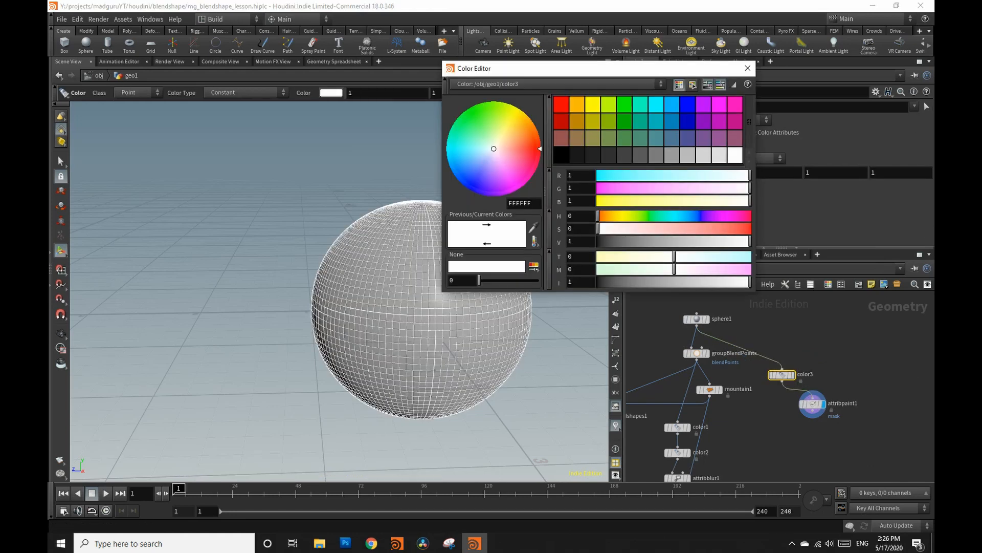
click(746, 67)
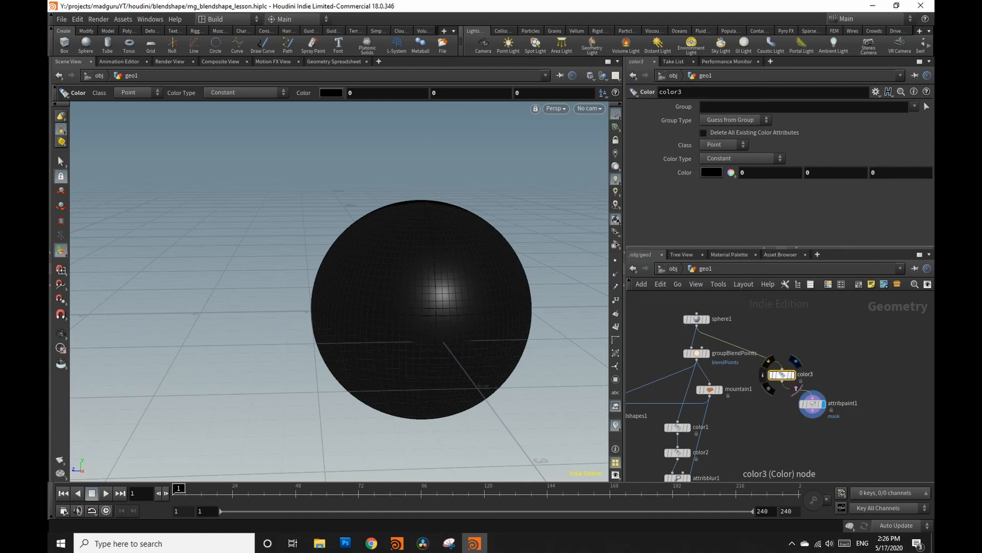
click(811, 403)
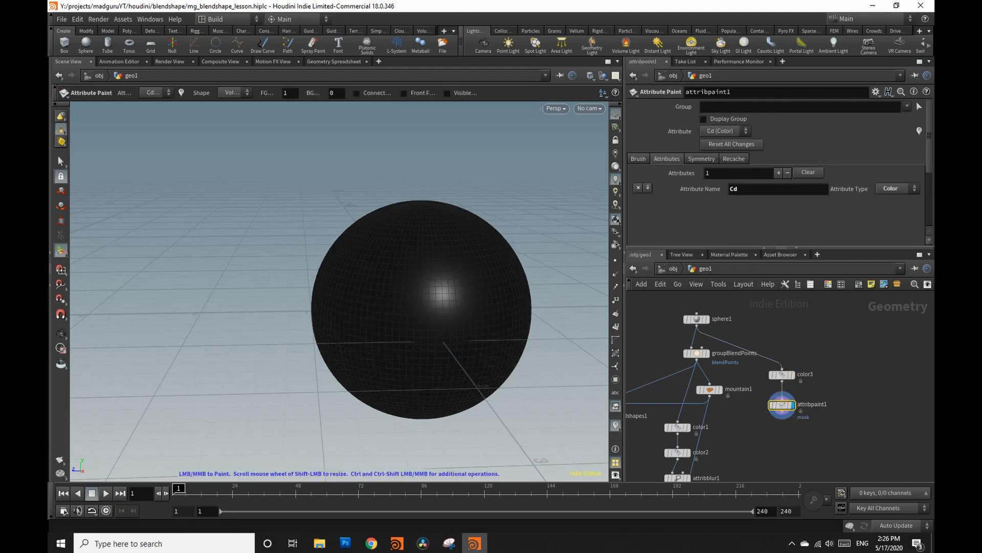
Paste a copy of pointvop1 as pointvop2 beneath attribpaint1 in the new branch
scroll(down, 3)
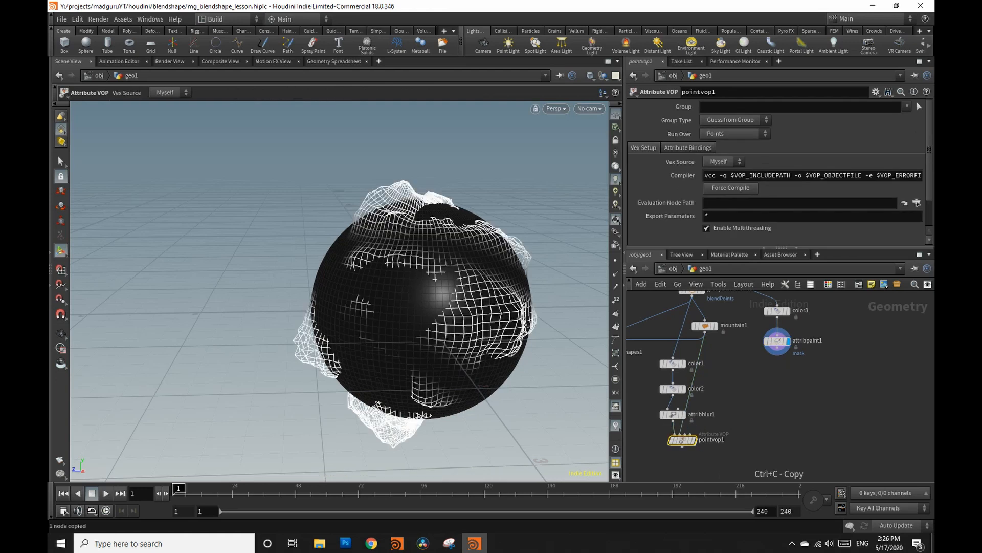
key(ctrl+v)
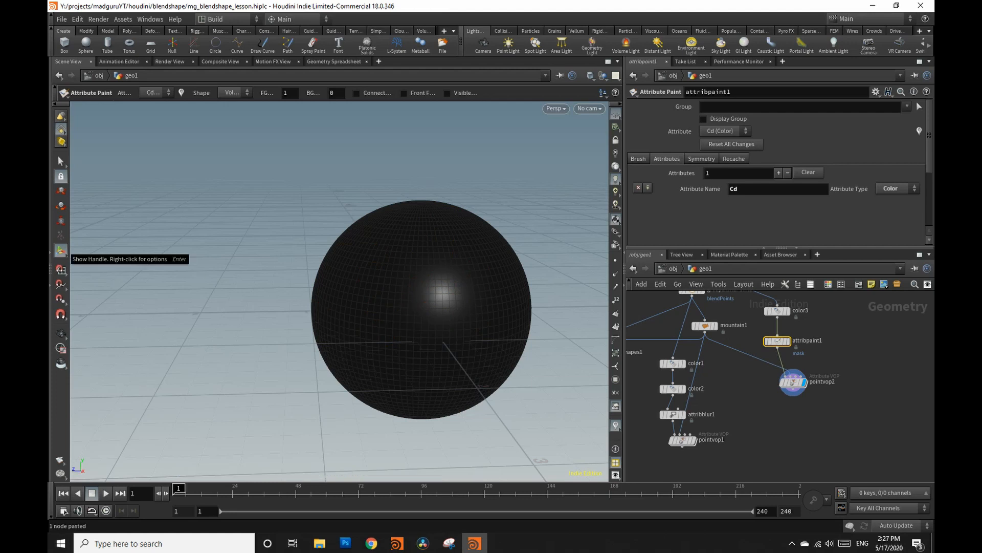
mouse_move(445, 306)
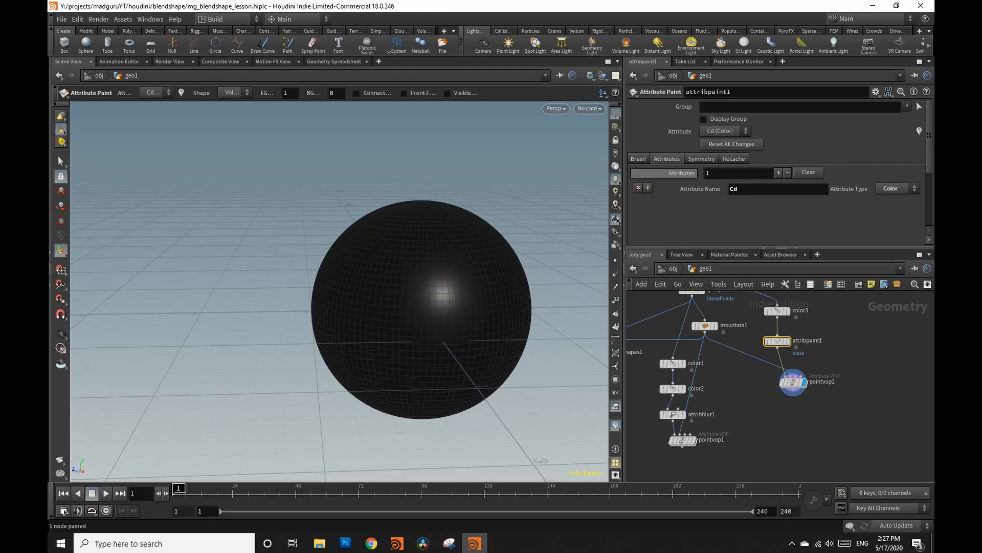
Show attribpaint1's Brush settings with FG 1 and activate the viewport paint handle
click(637, 157)
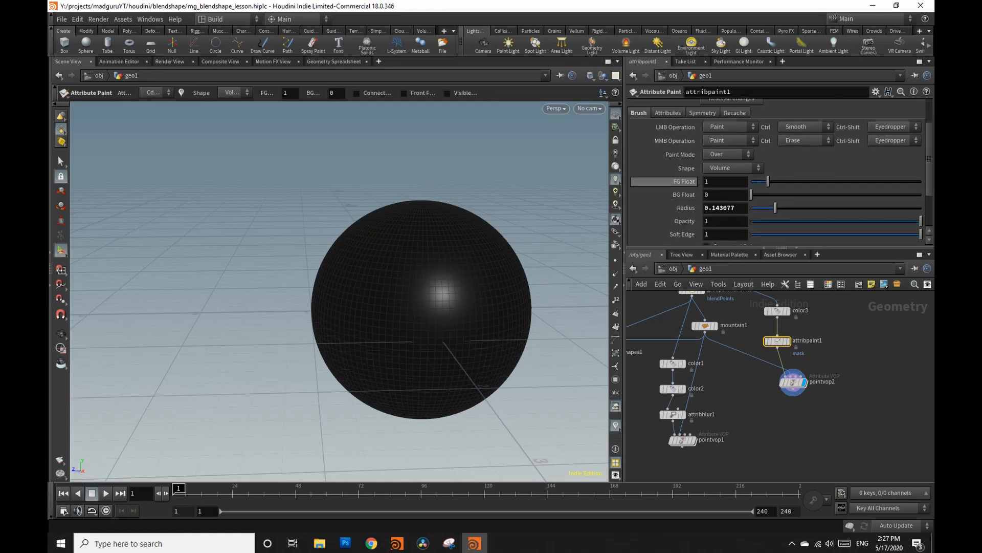
click(725, 181)
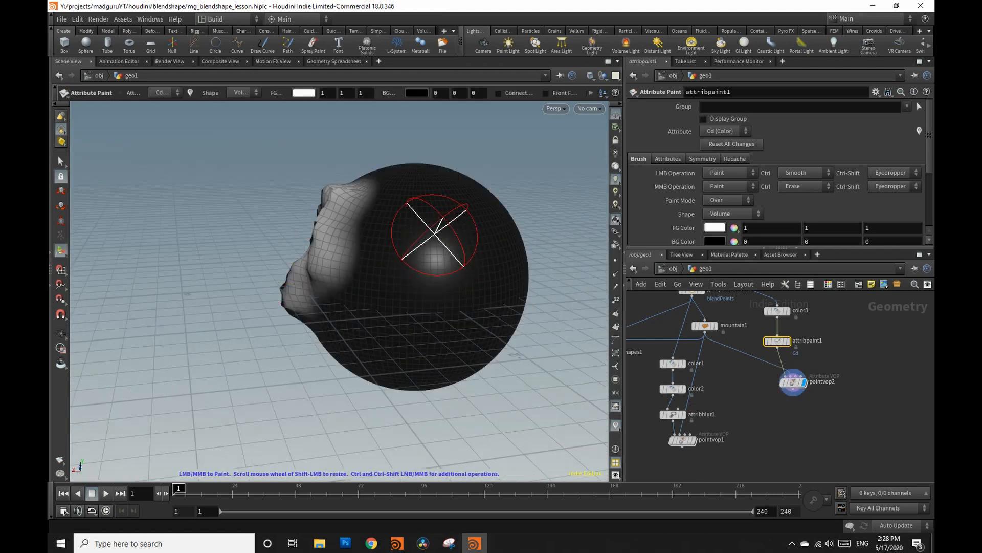
Paint a white Cd patch across the sphere's upper right with a brush stroke
drag(432, 235, 463, 292)
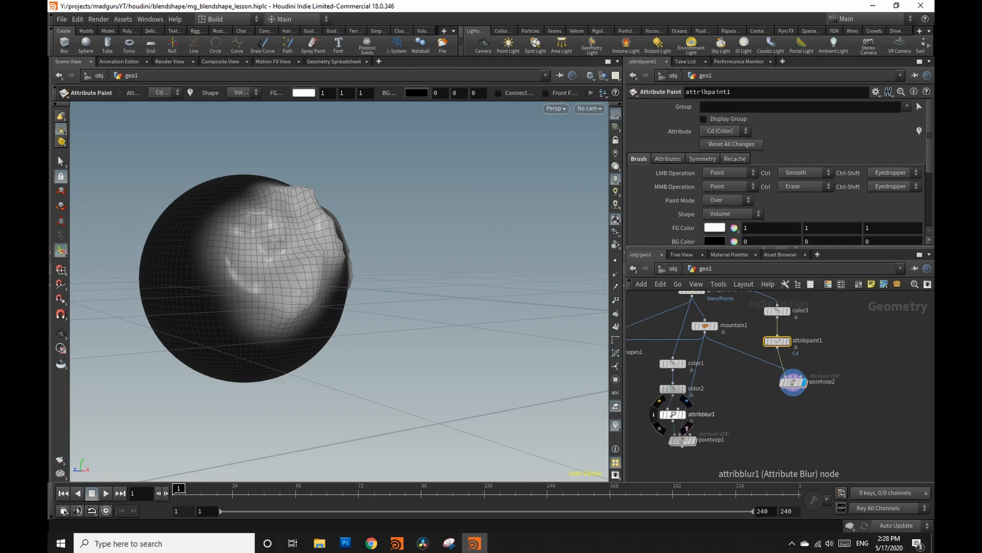
mouse_move(282, 279)
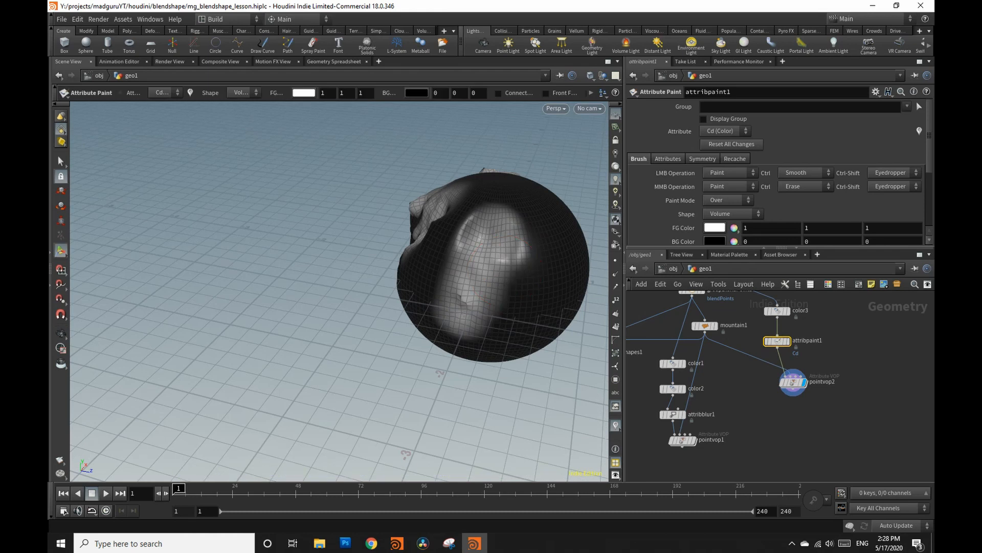
mouse_move(526, 244)
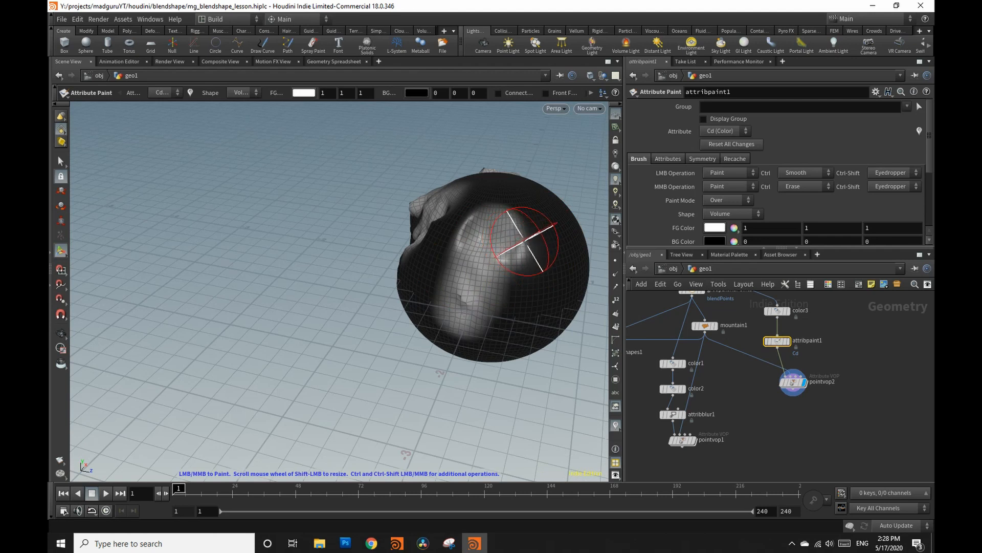
mouse_move(540, 225)
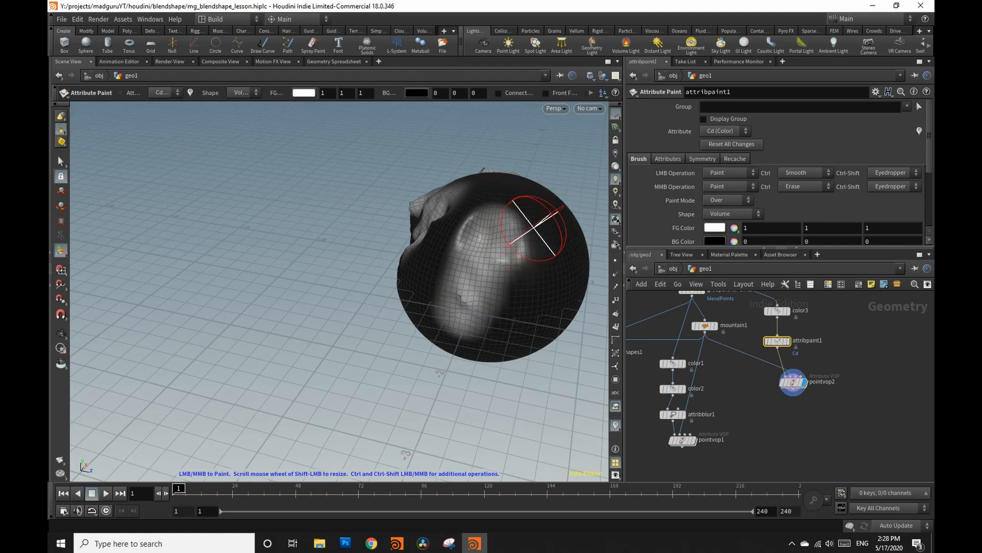
mouse_move(529, 216)
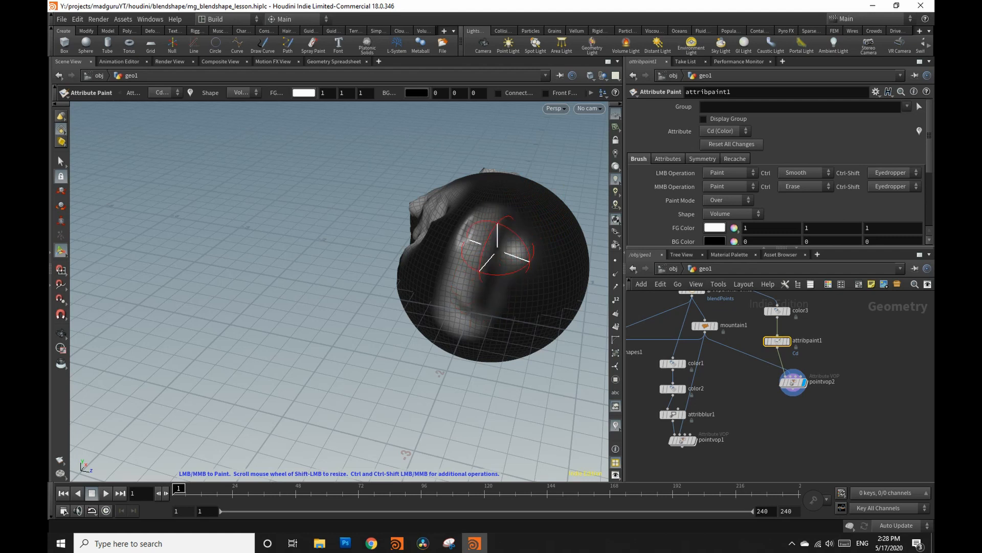
mouse_move(504, 256)
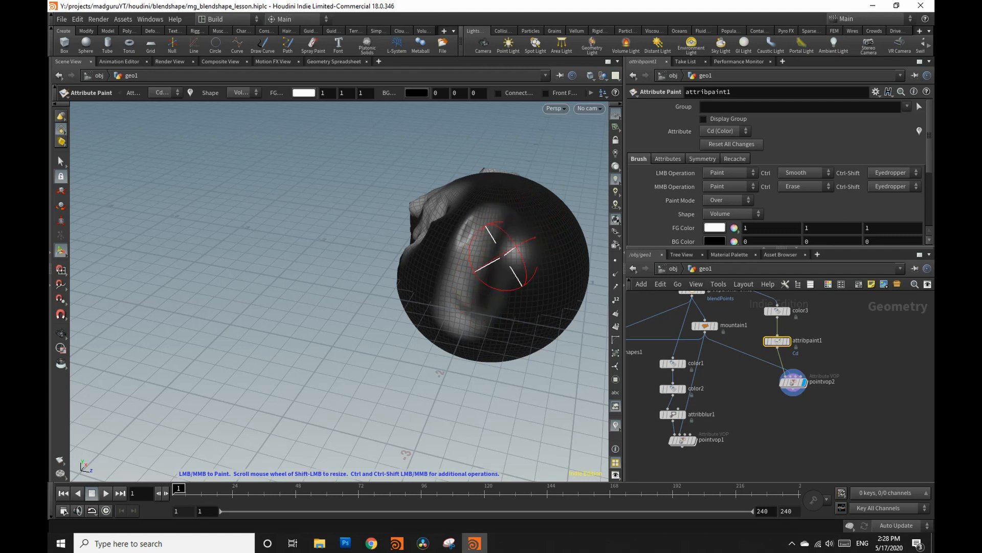